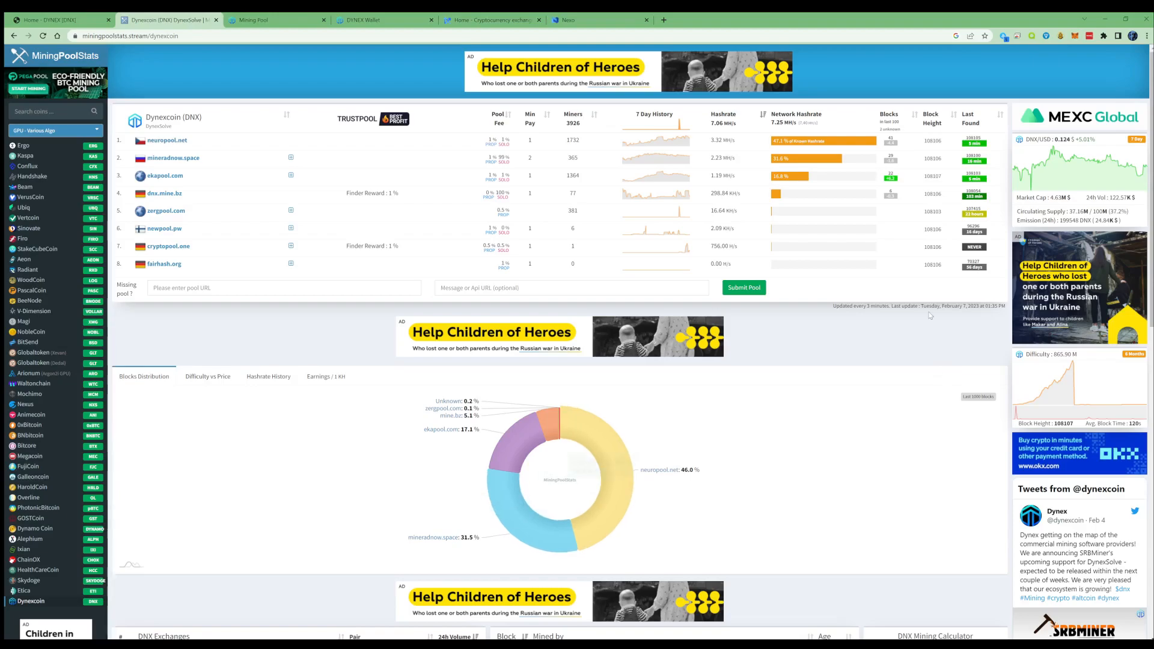
- Switch the Dynexcoin chart to Hashrate History and scroll through it to the mining calculator
click(268, 376)
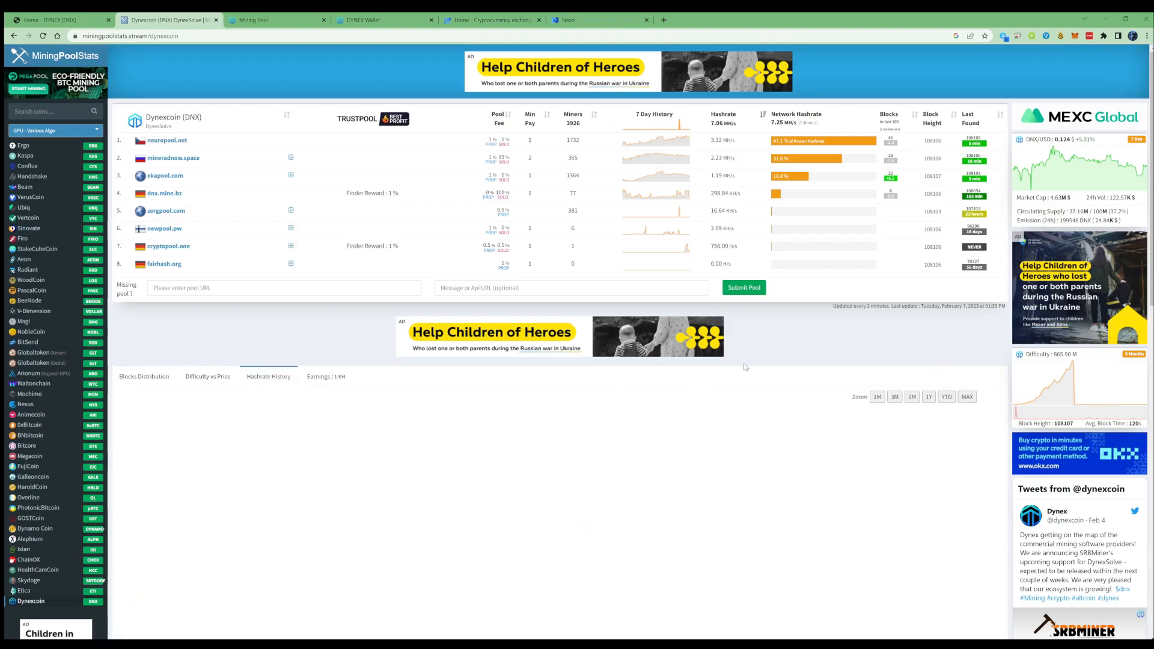
scroll(down, 3)
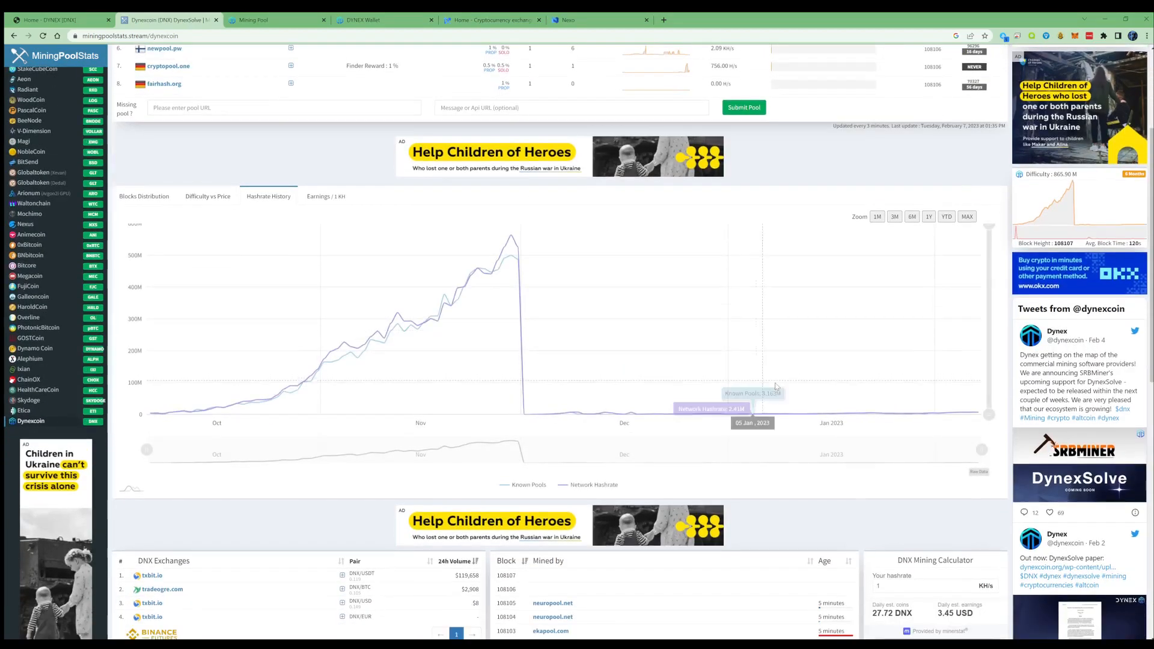
mouse_move(877, 404)
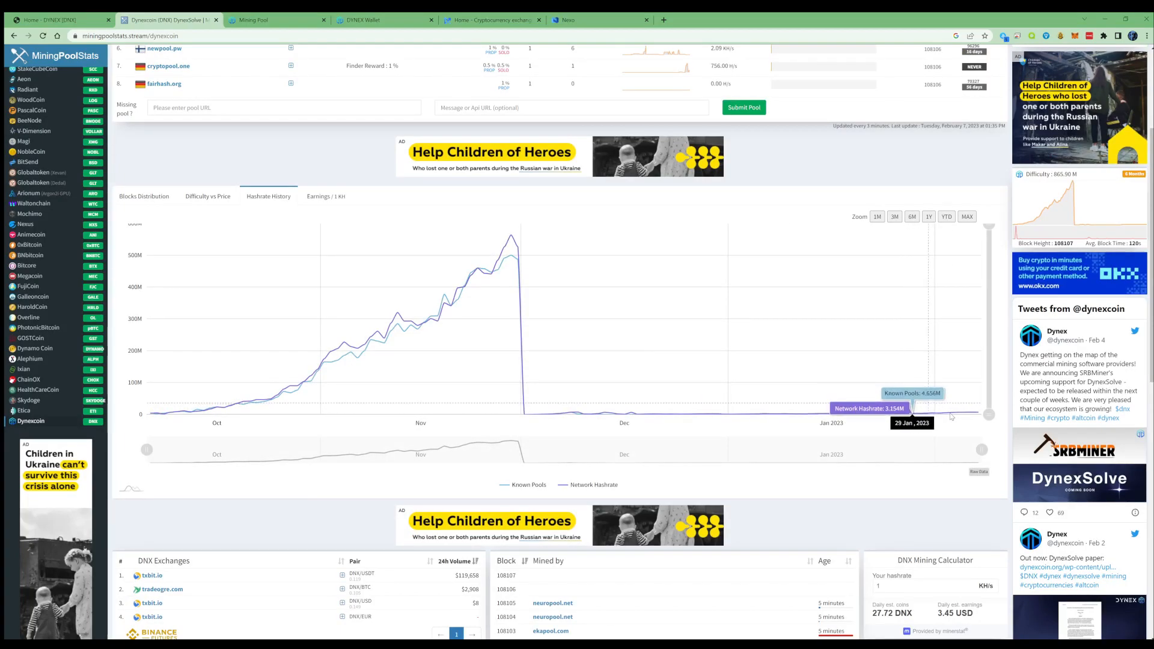
mouse_move(971, 412)
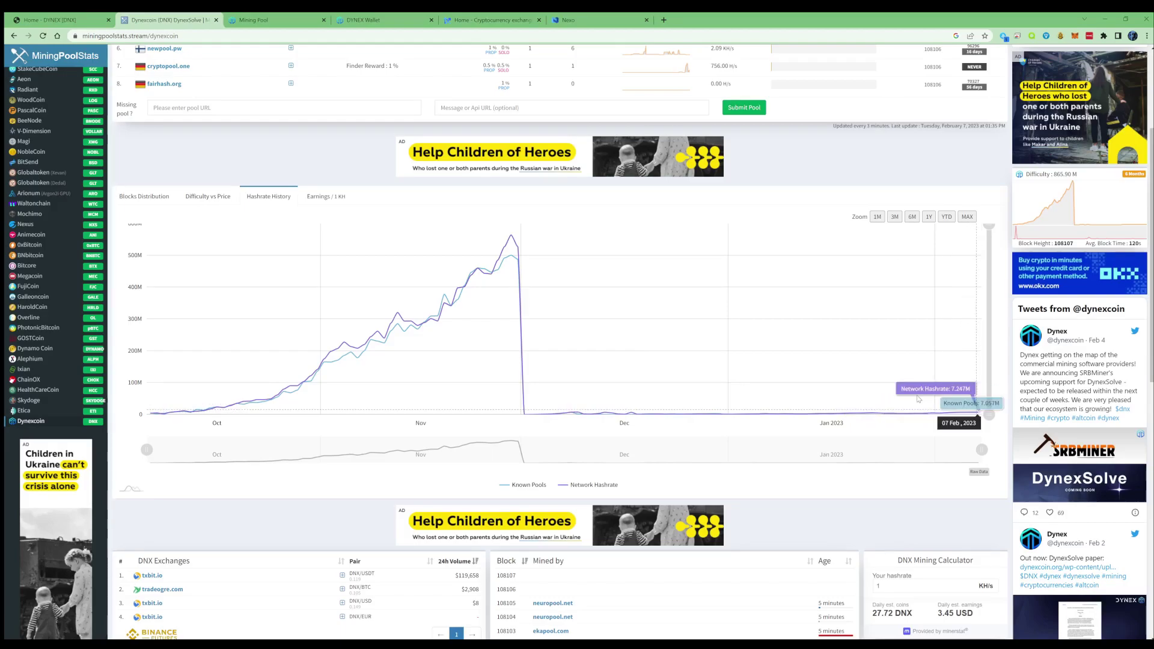
scroll(up, 3)
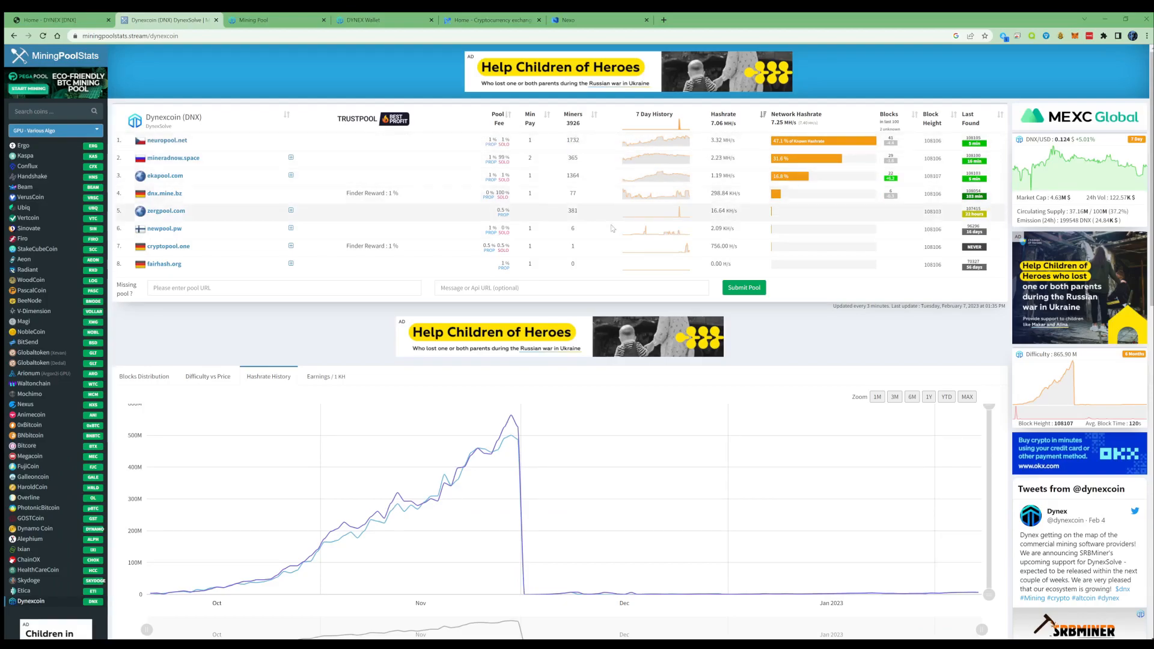
scroll(down, 3)
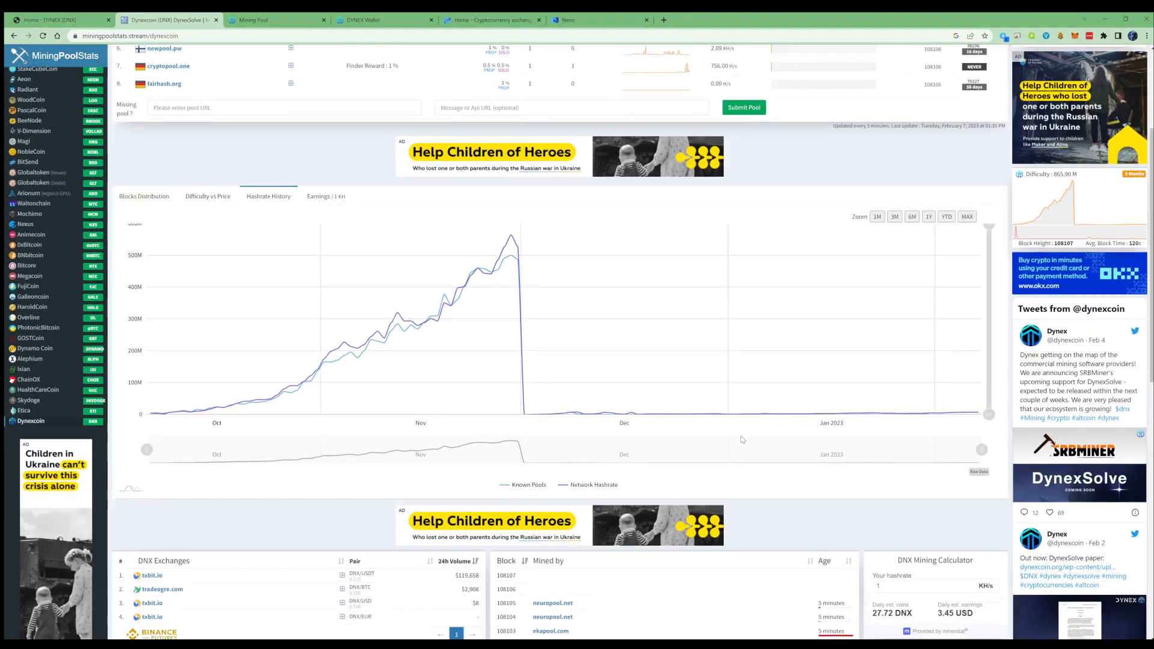
scroll(down, 3)
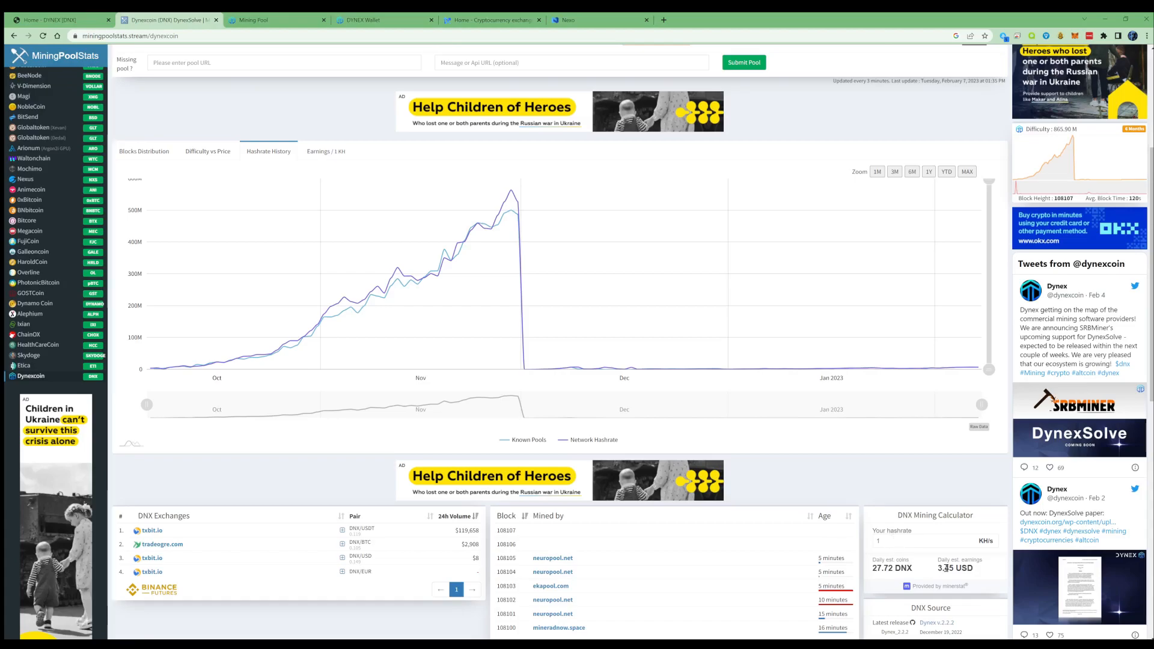
- Enter 0.2 KH/s as your hashrate in the DNX Mining Calculator to estimate daily earnings
double_click(956, 568)
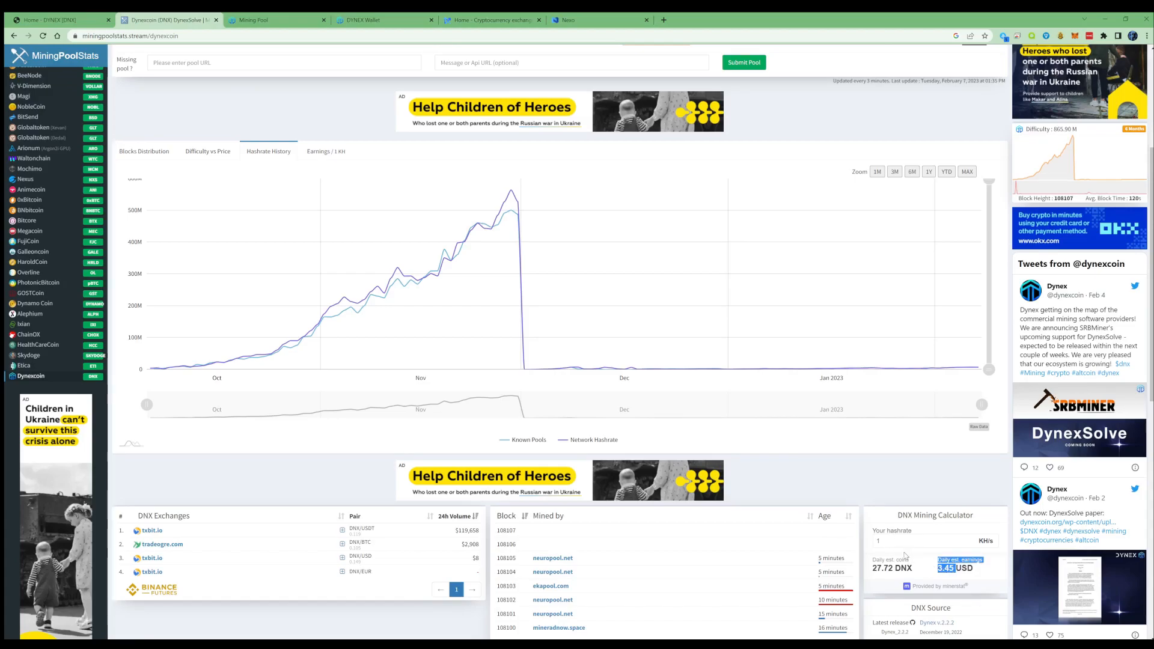
click(930, 541)
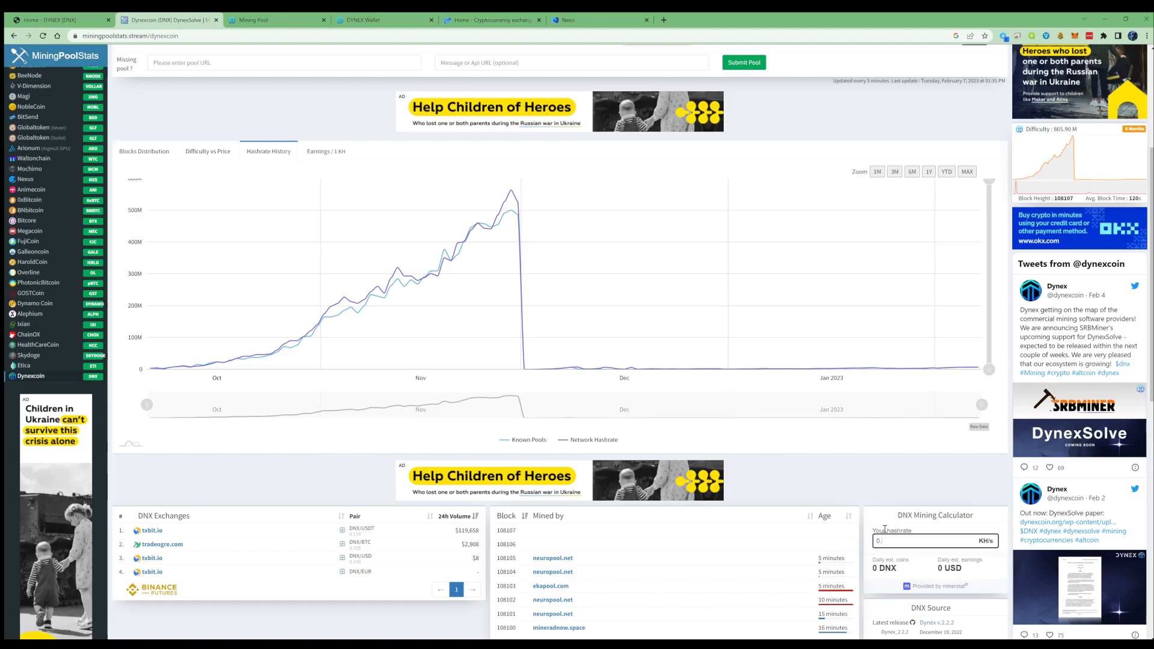
text(0.2)
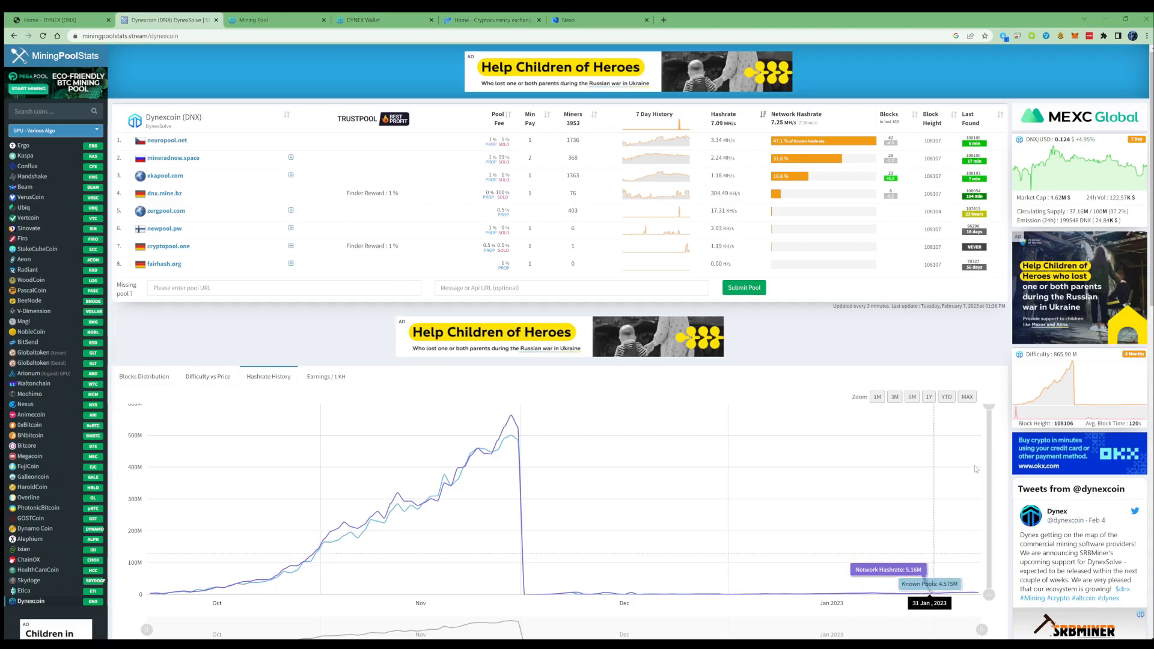
mouse_move(822, 365)
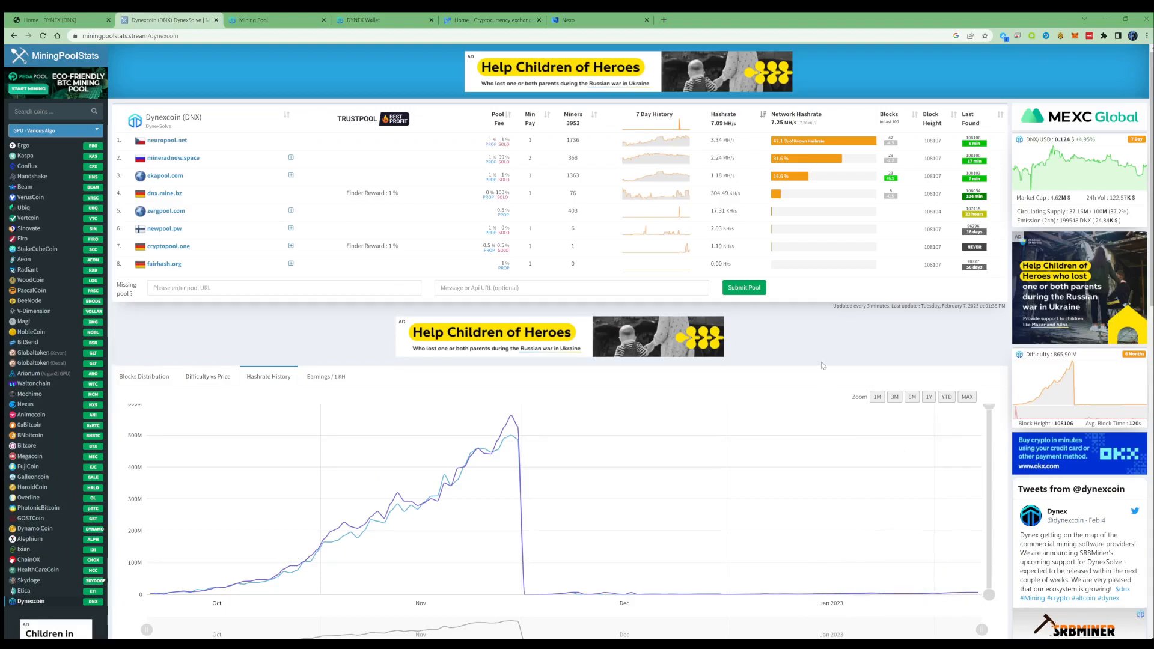
mouse_move(745, 340)
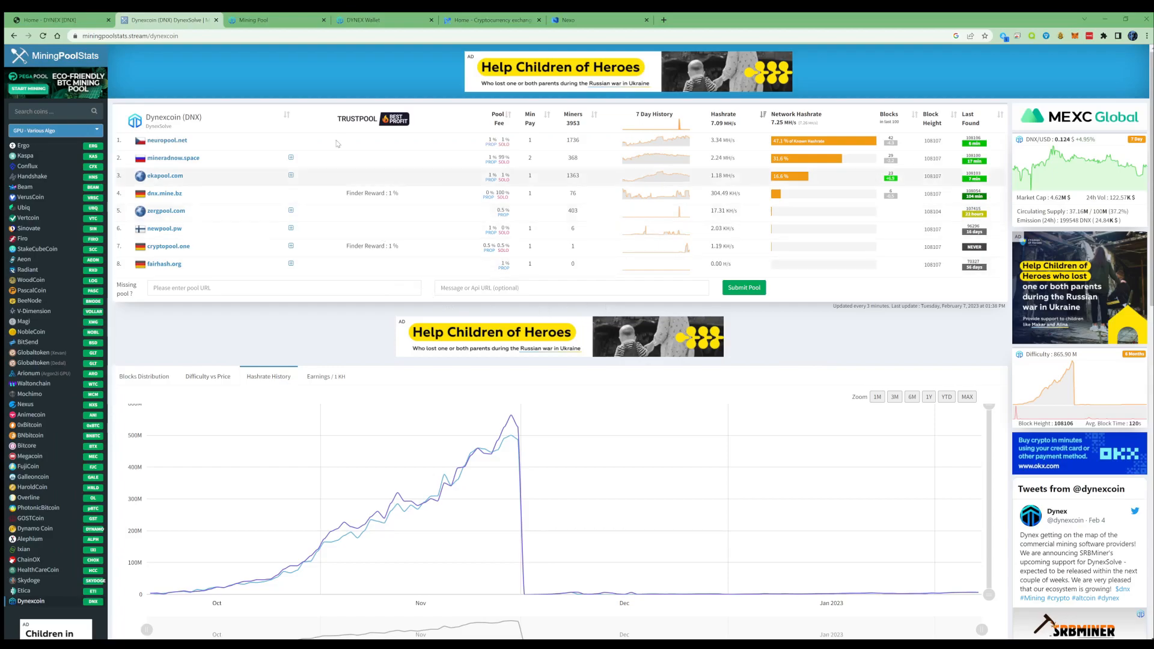
mouse_move(316, 73)
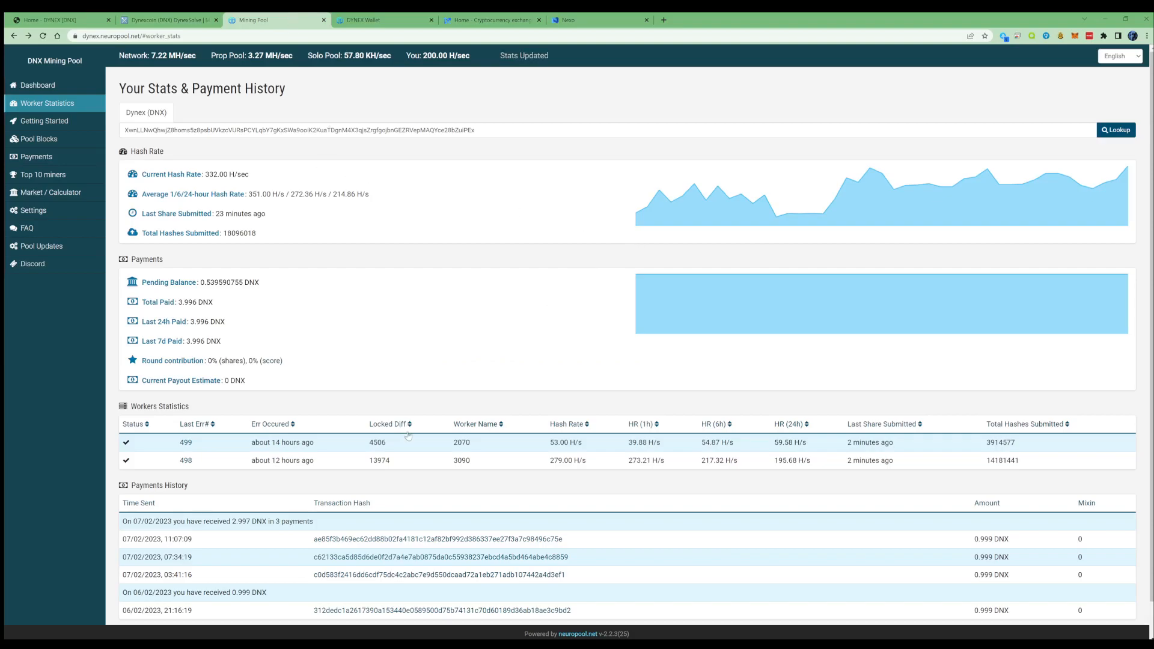
mouse_move(731, 460)
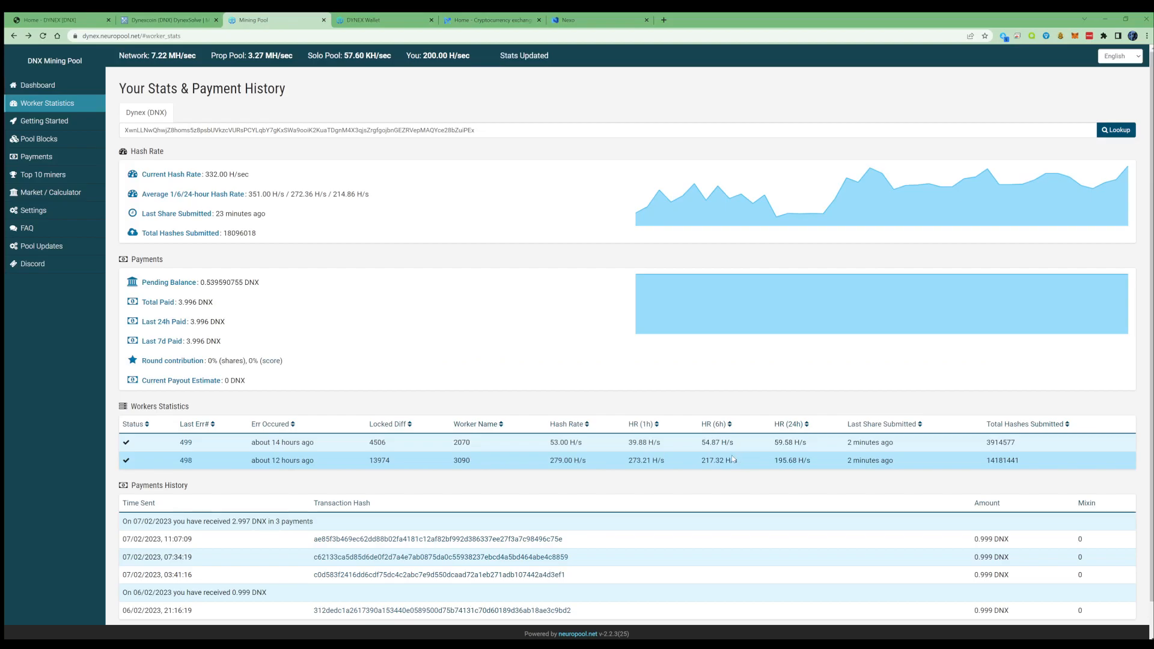
mouse_move(645, 457)
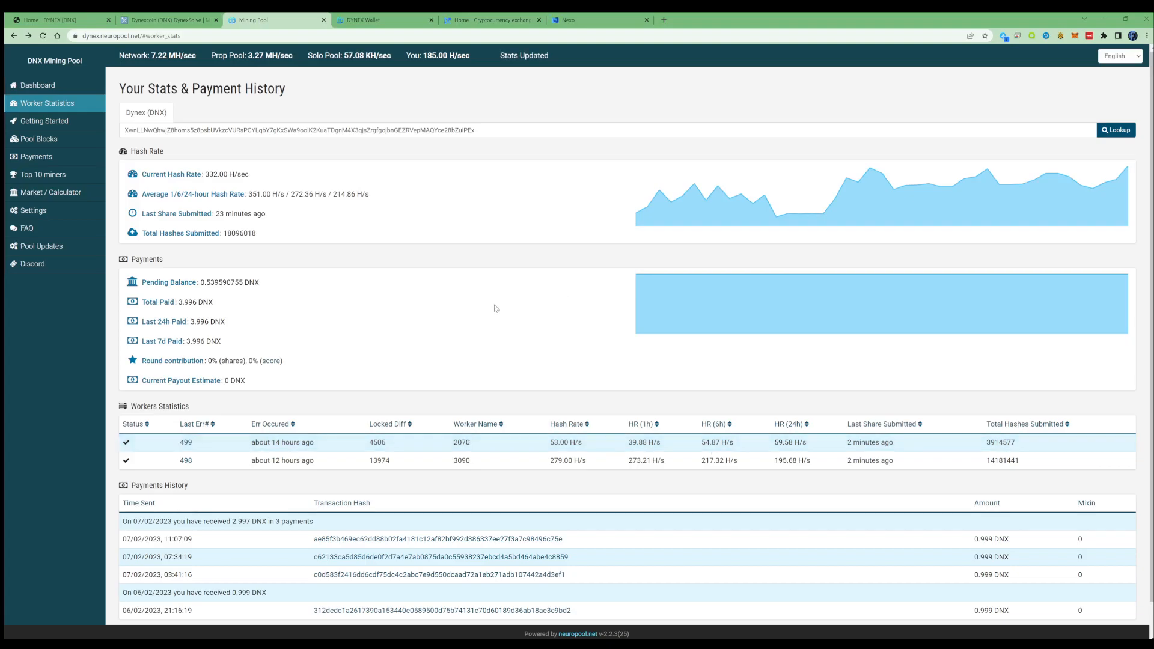
mouse_move(236, 301)
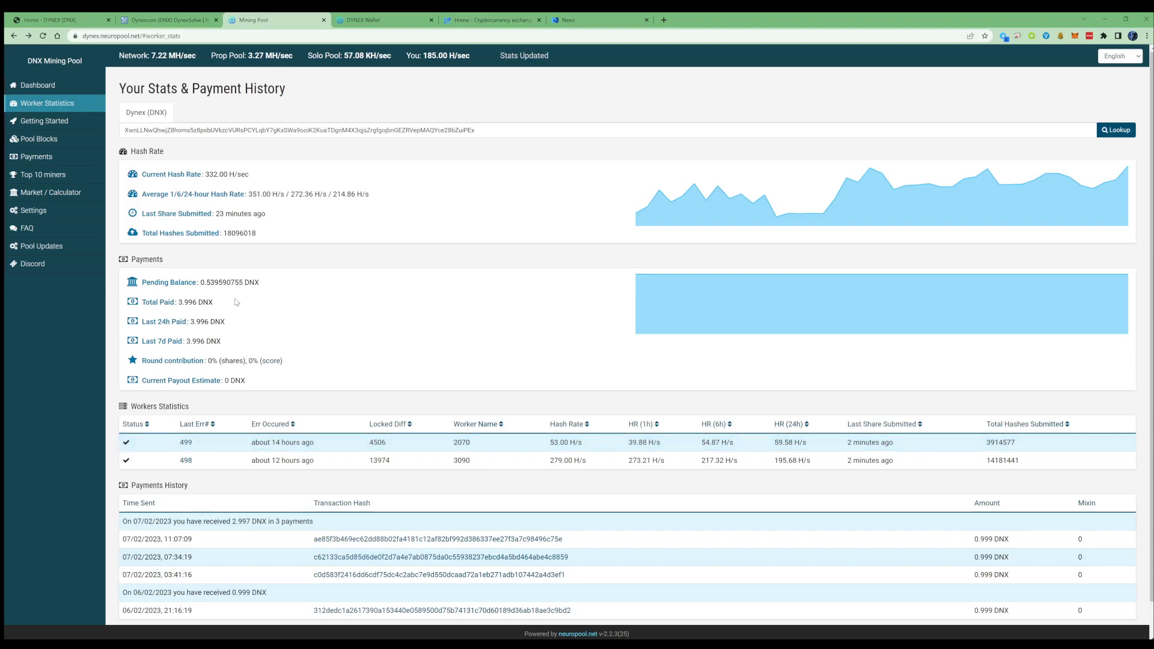
mouse_move(197, 320)
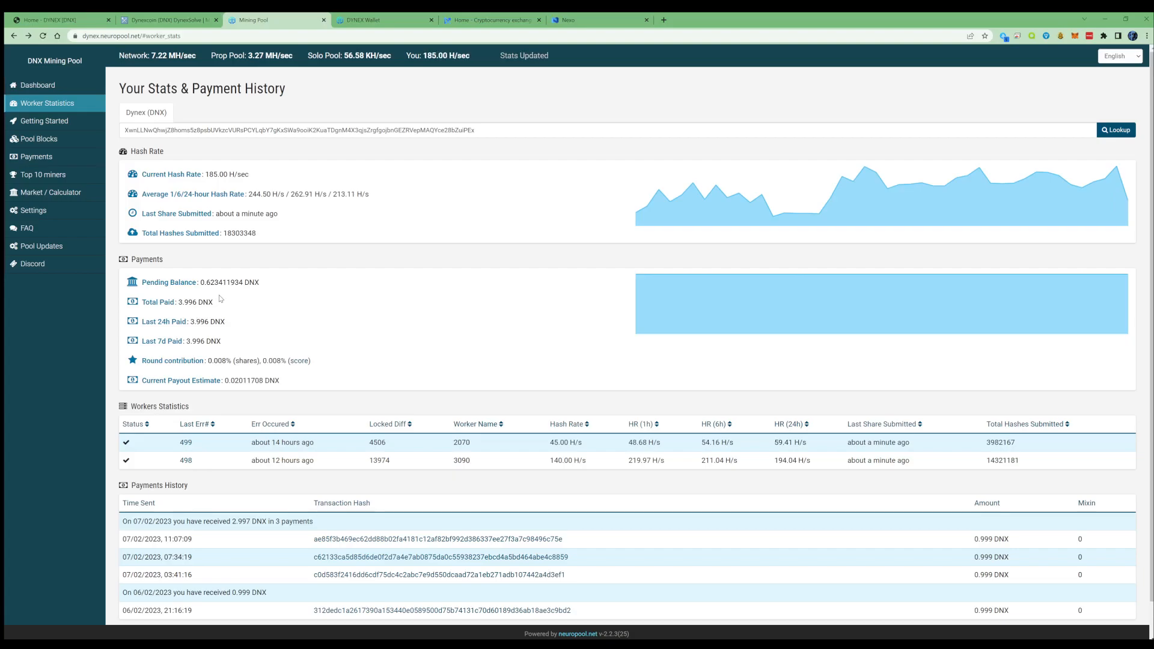
mouse_move(215, 302)
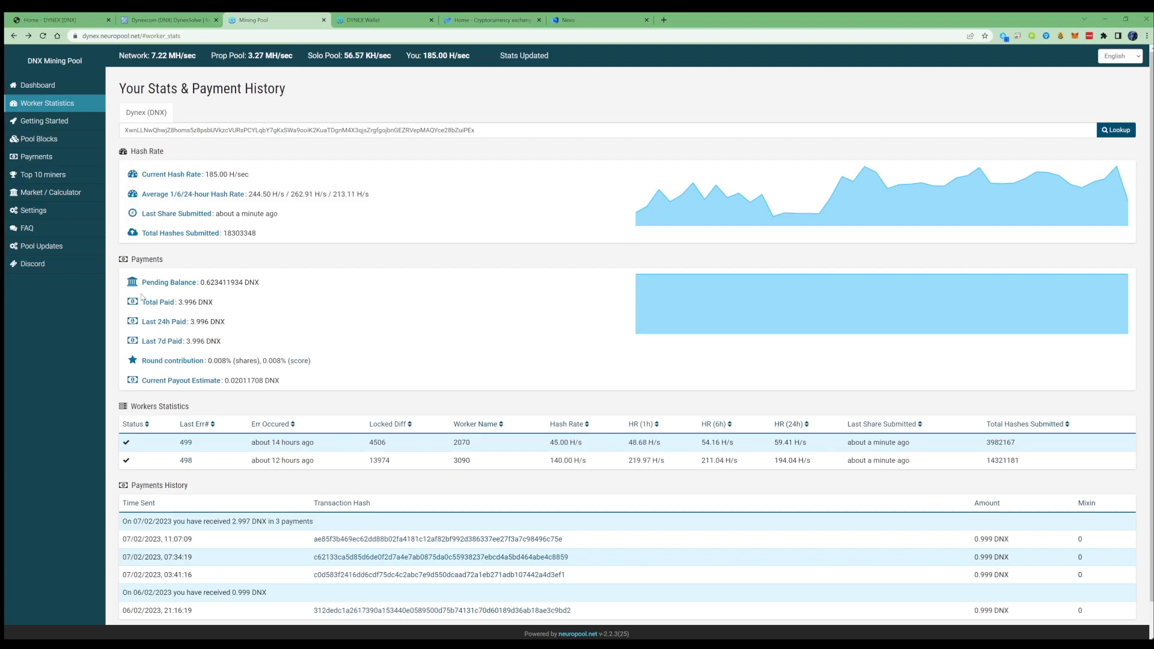
mouse_move(515, 299)
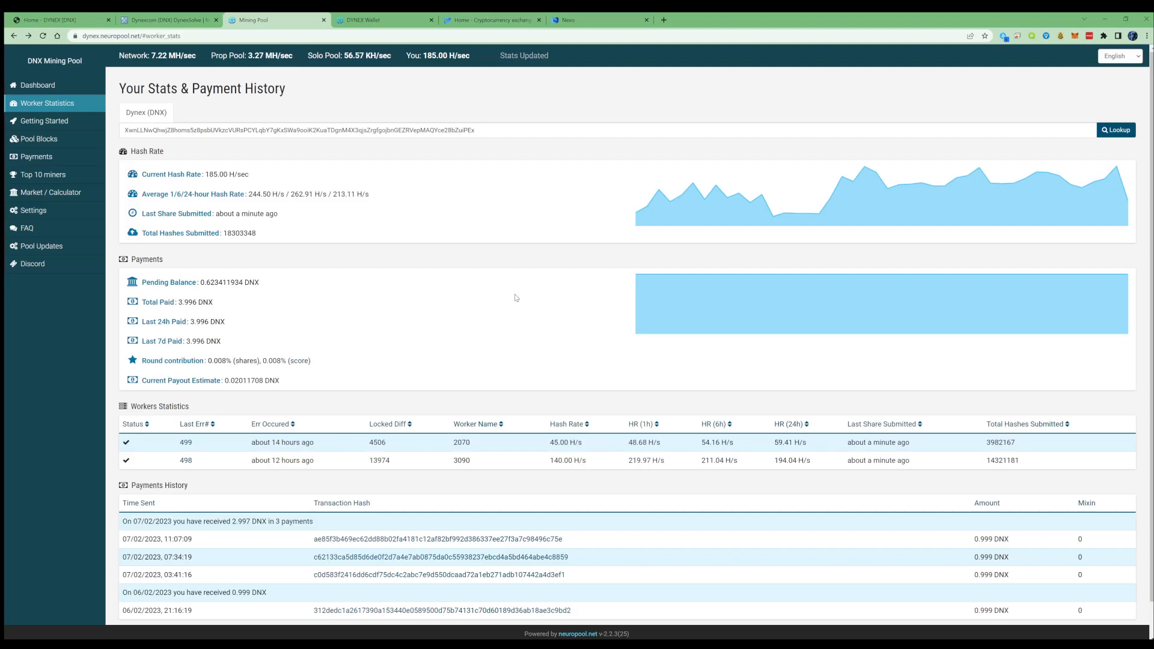
mouse_move(227, 372)
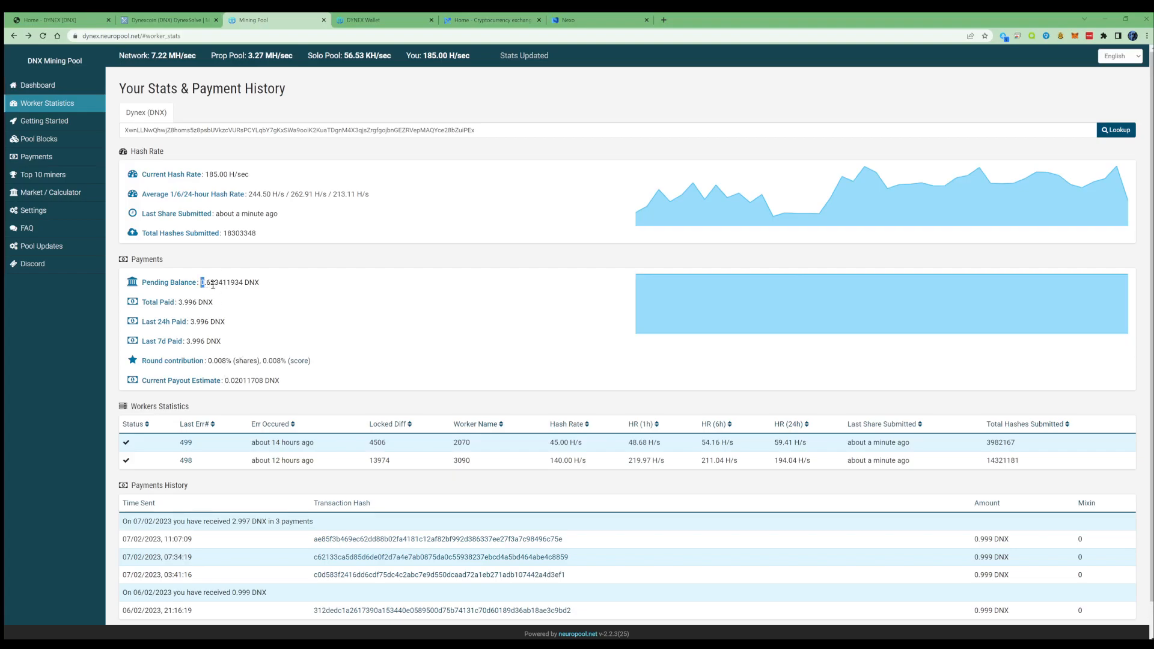
mouse_move(264, 326)
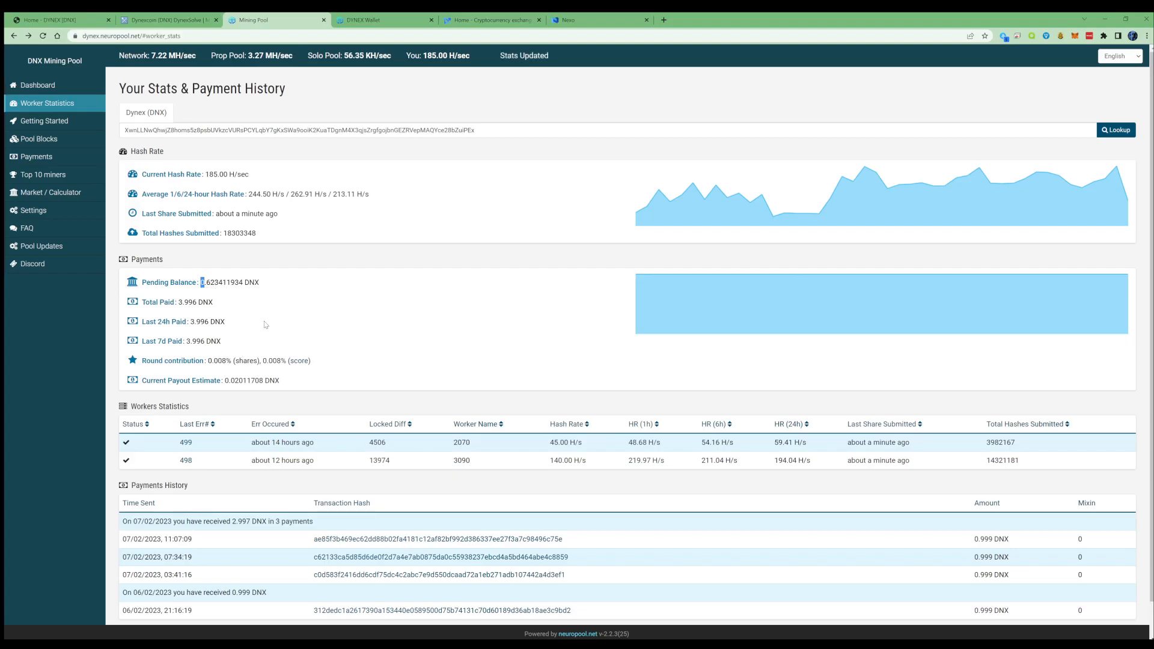
mouse_move(411, 299)
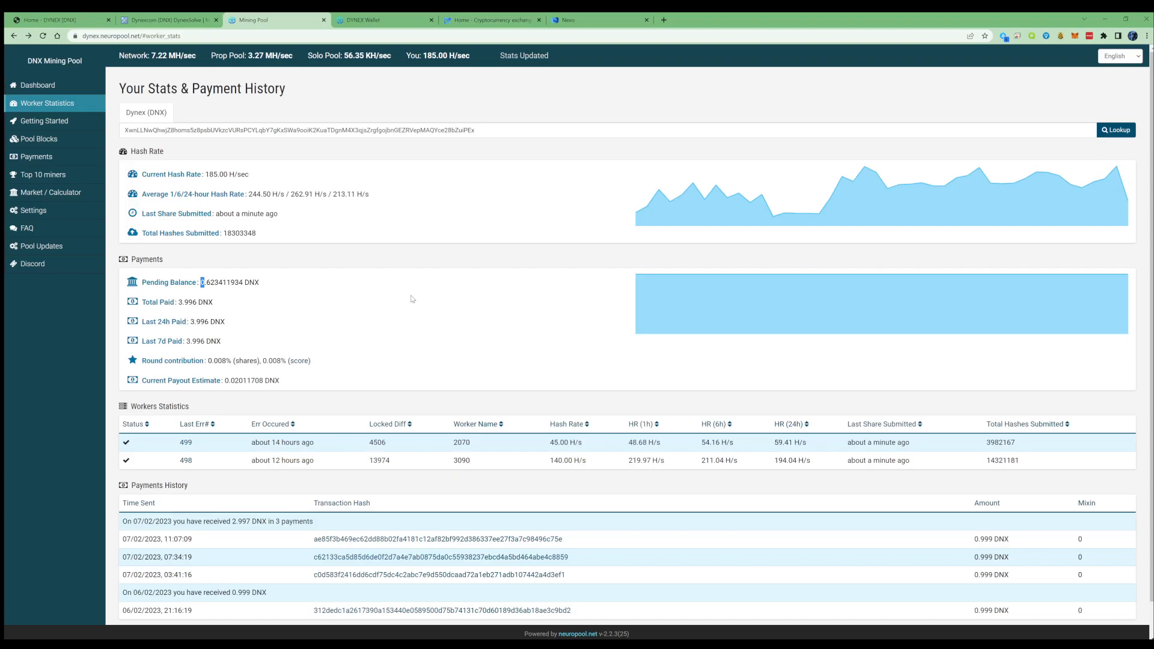
mouse_move(359, 285)
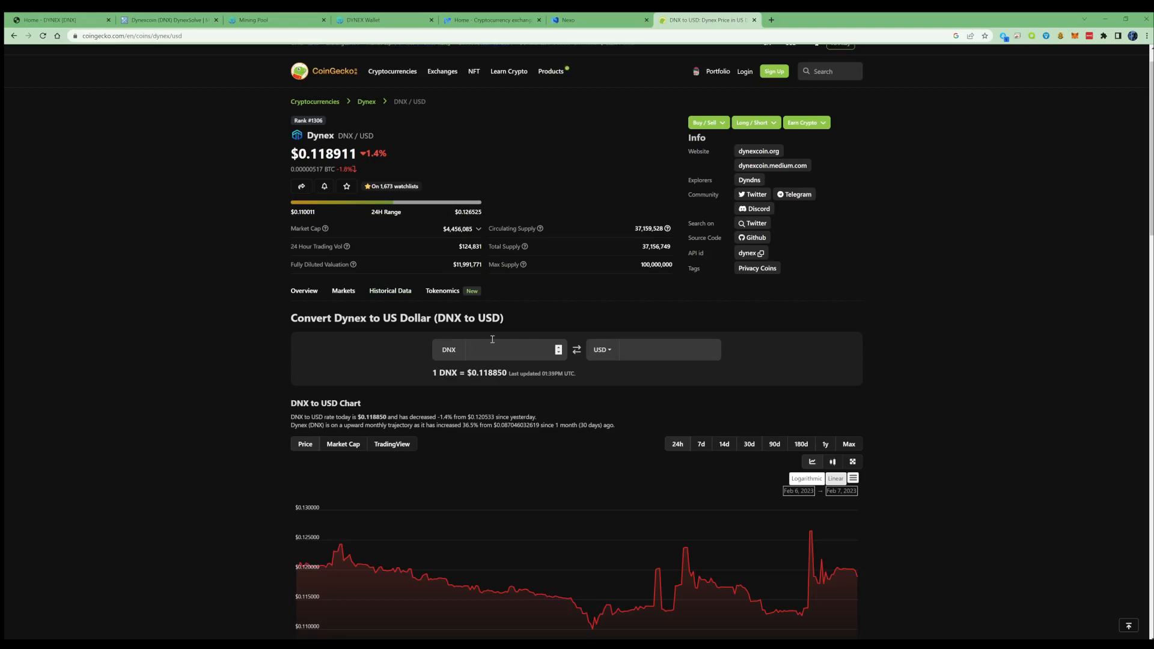
mouse_move(529, 341)
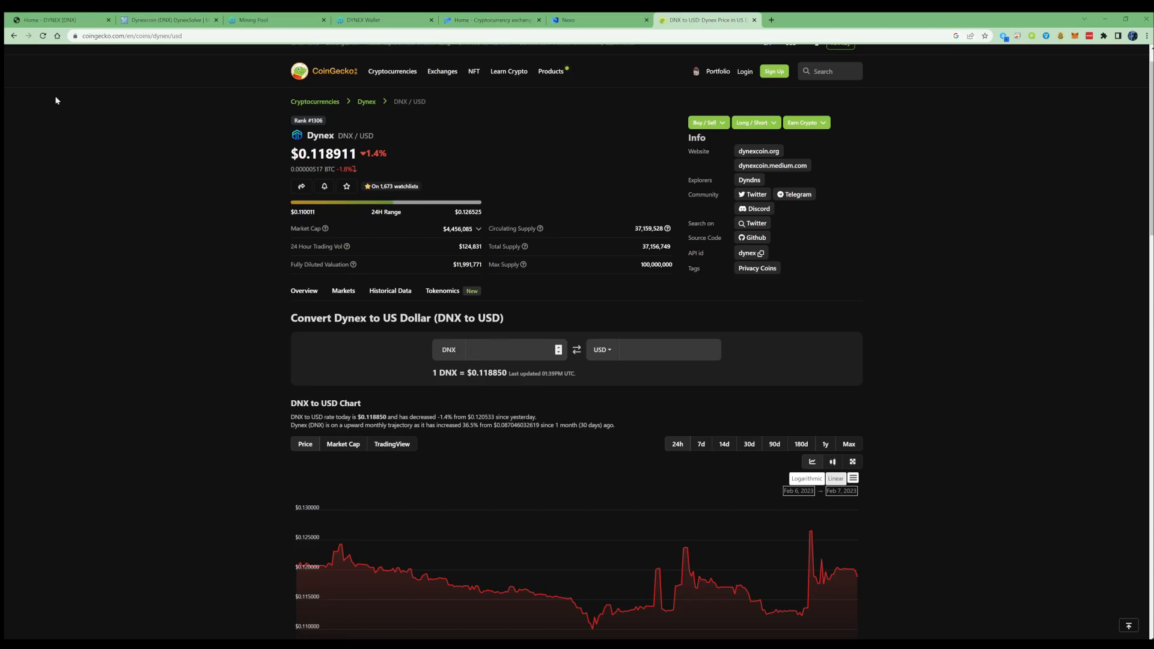
- Switch back to the neuropool worker stats tab showing 0.623 DNX pending
click(277, 21)
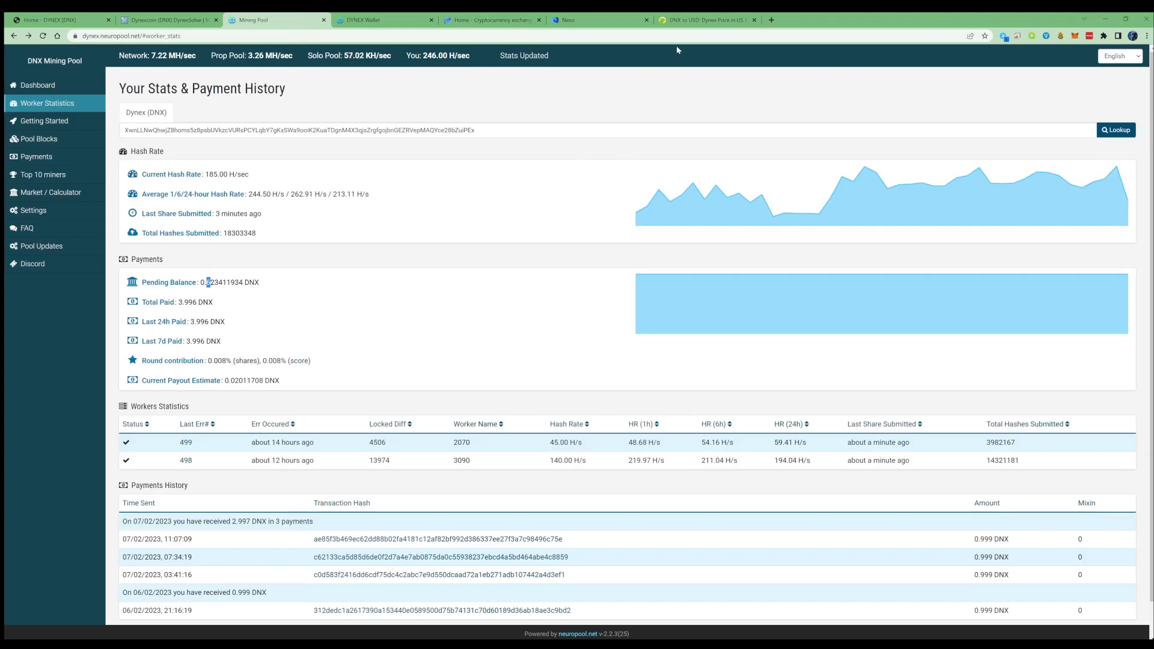
mouse_move(711, 85)
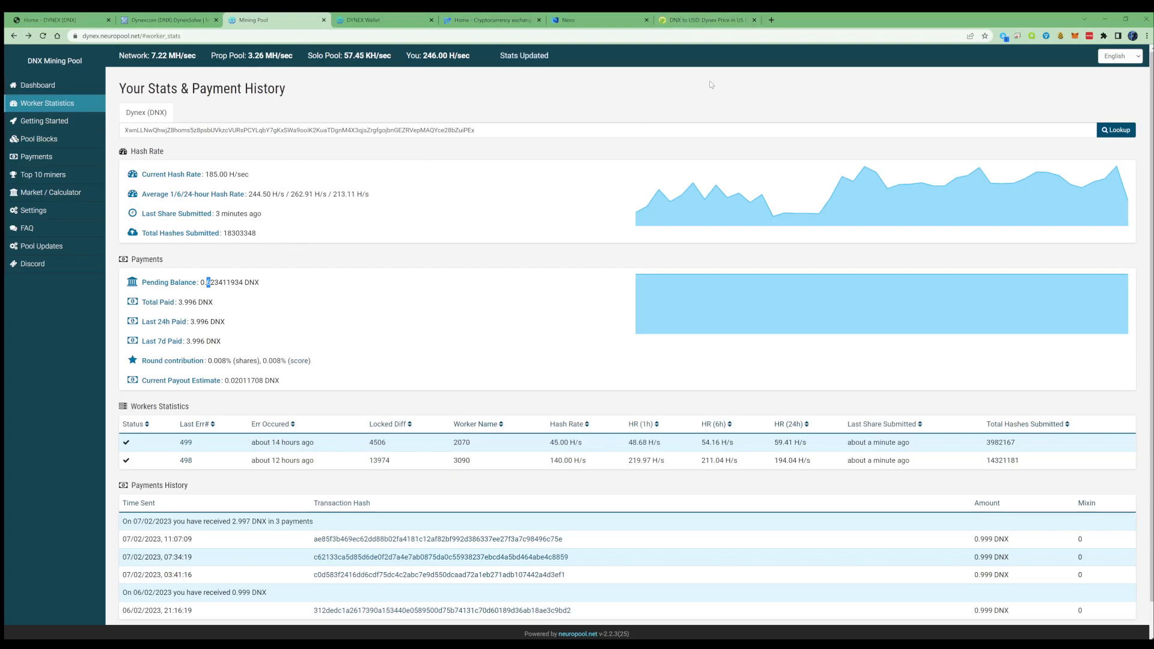
- Convert 4.6 DNX to US dollars in the CoinGecko converter
click(703, 20)
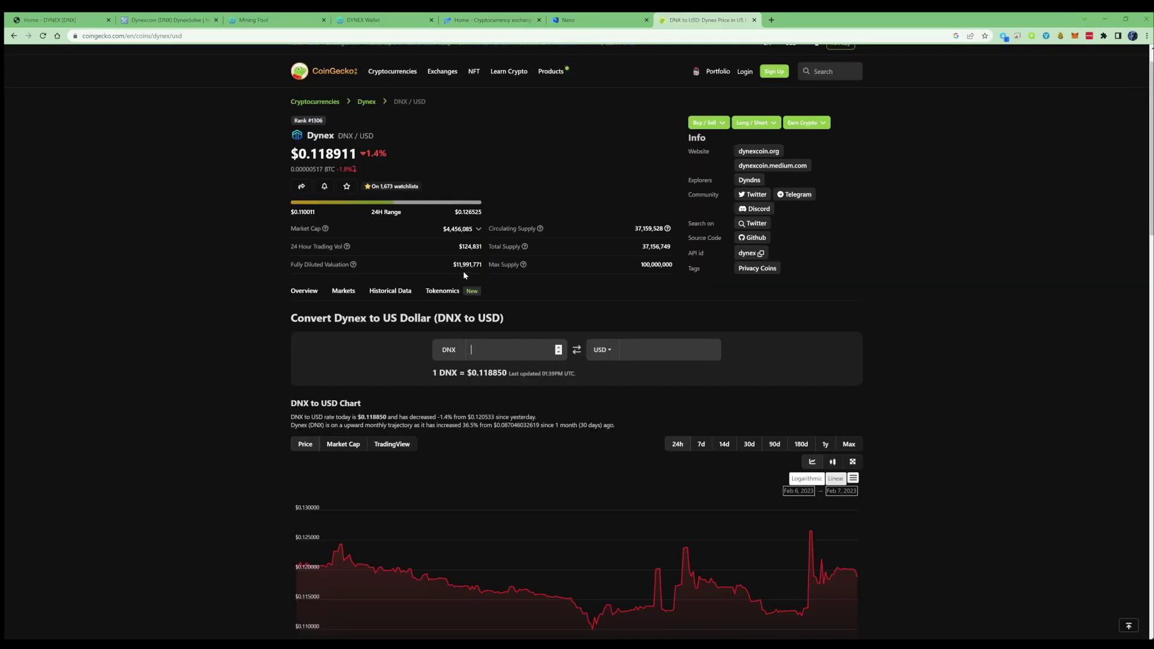
text(4)
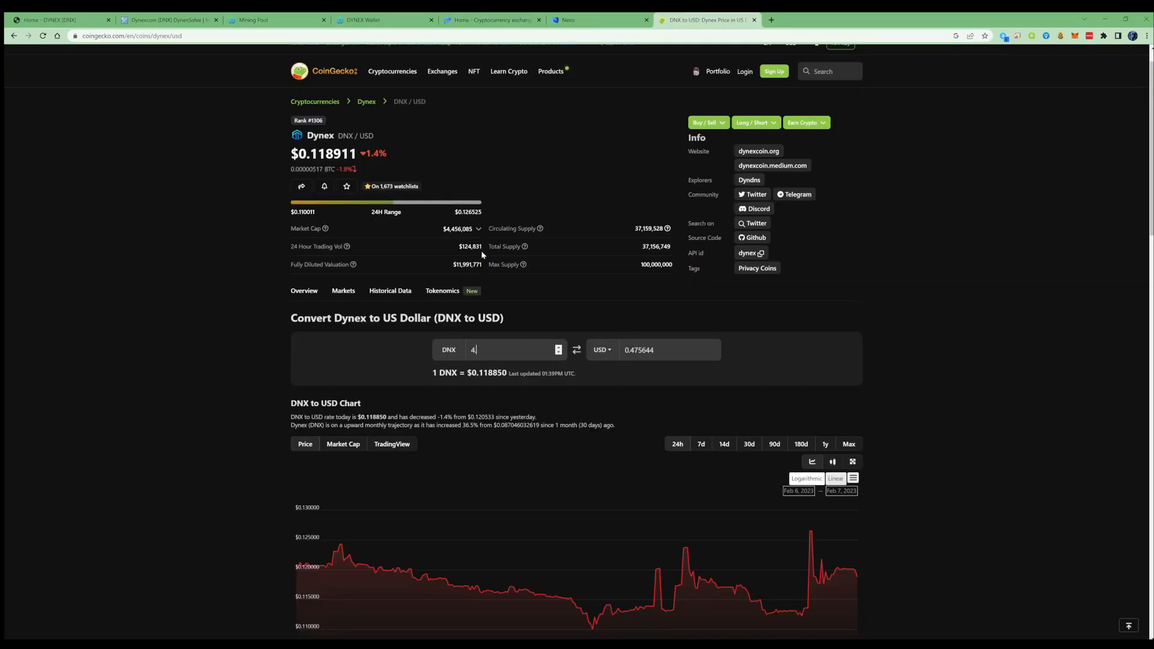
text(.6)
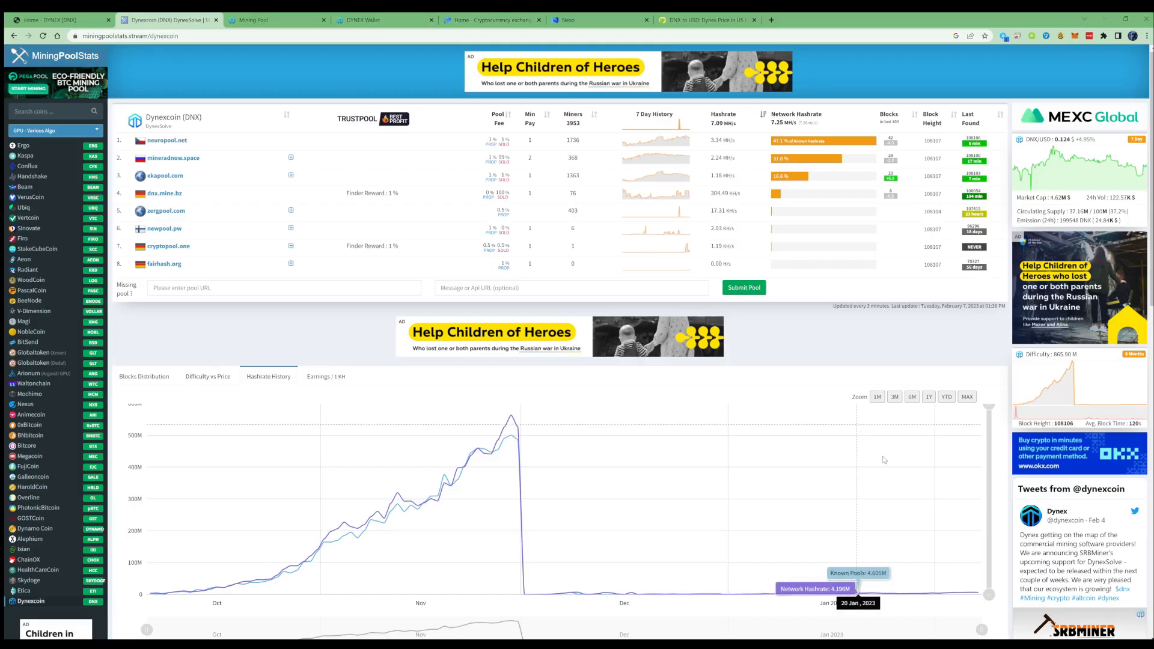
- Scroll the Dynexcoin page down to the DNX exchanges, mined blocks and mining calculator
scroll(down, 3)
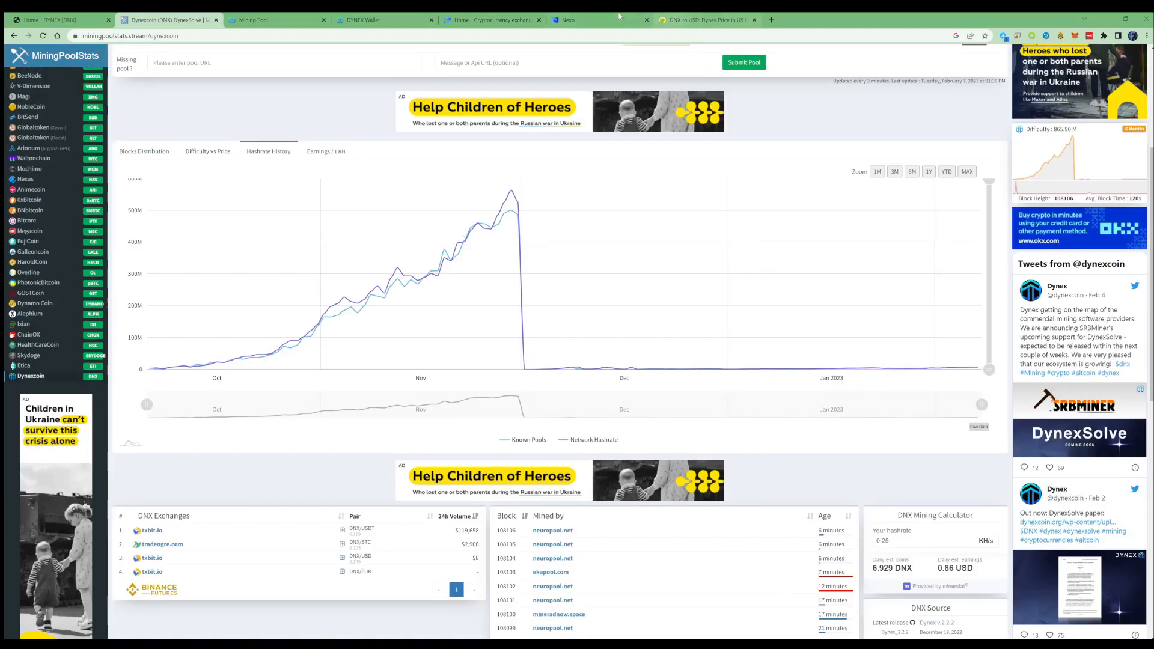
mouse_move(383, 20)
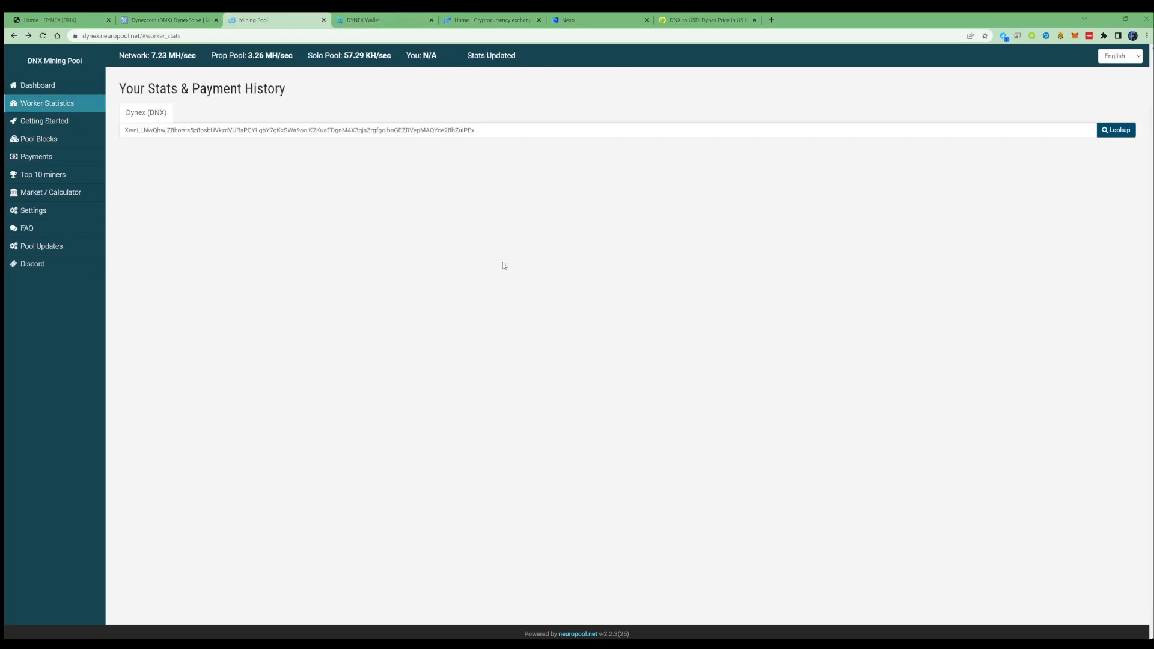
- Look up the wallet address again to refresh its worker statistics and pending balance
click(1115, 130)
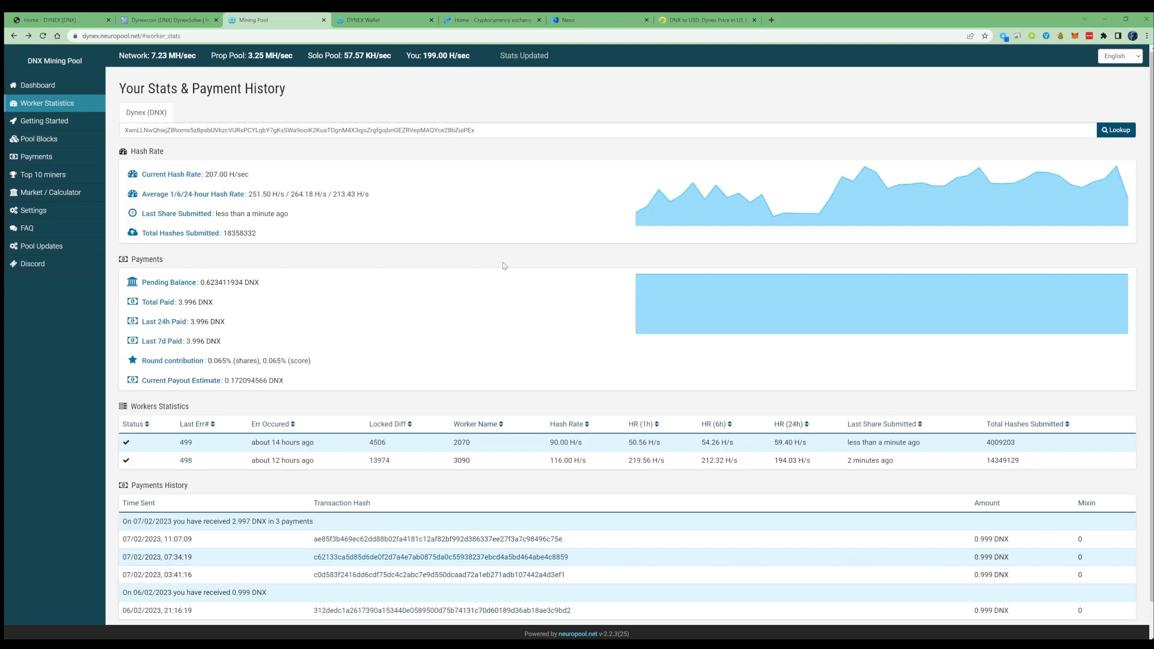
- Return to the CoinGecko DNX to USD converter showing 4.6 DNX and select the amount field
click(704, 20)
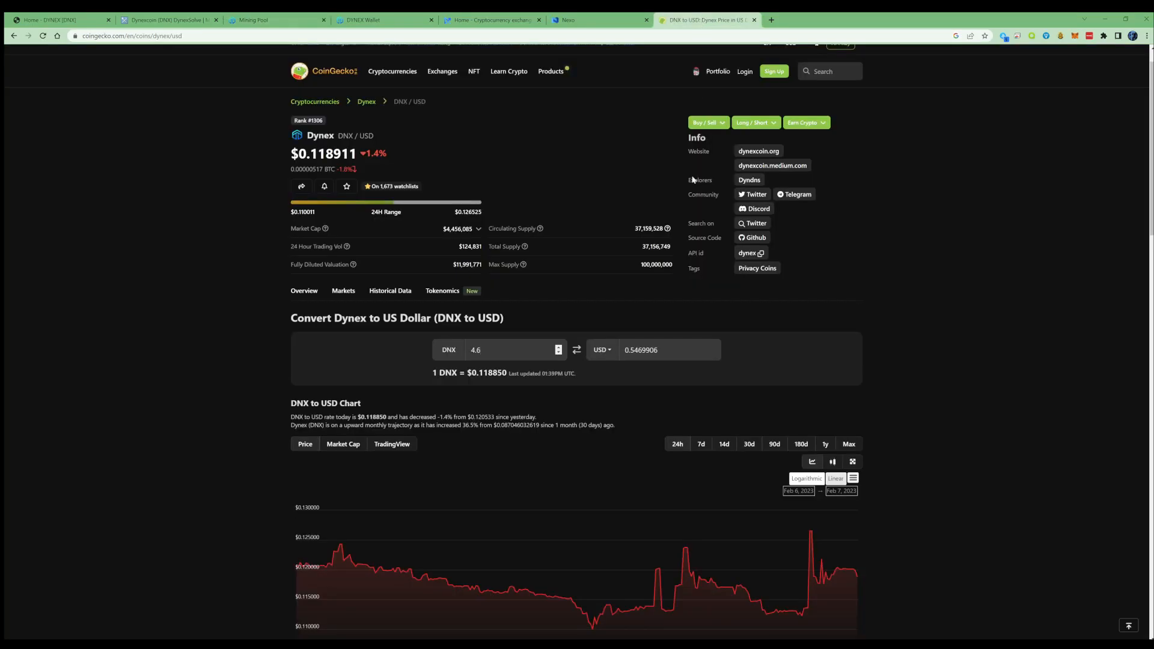
mouse_move(632, 427)
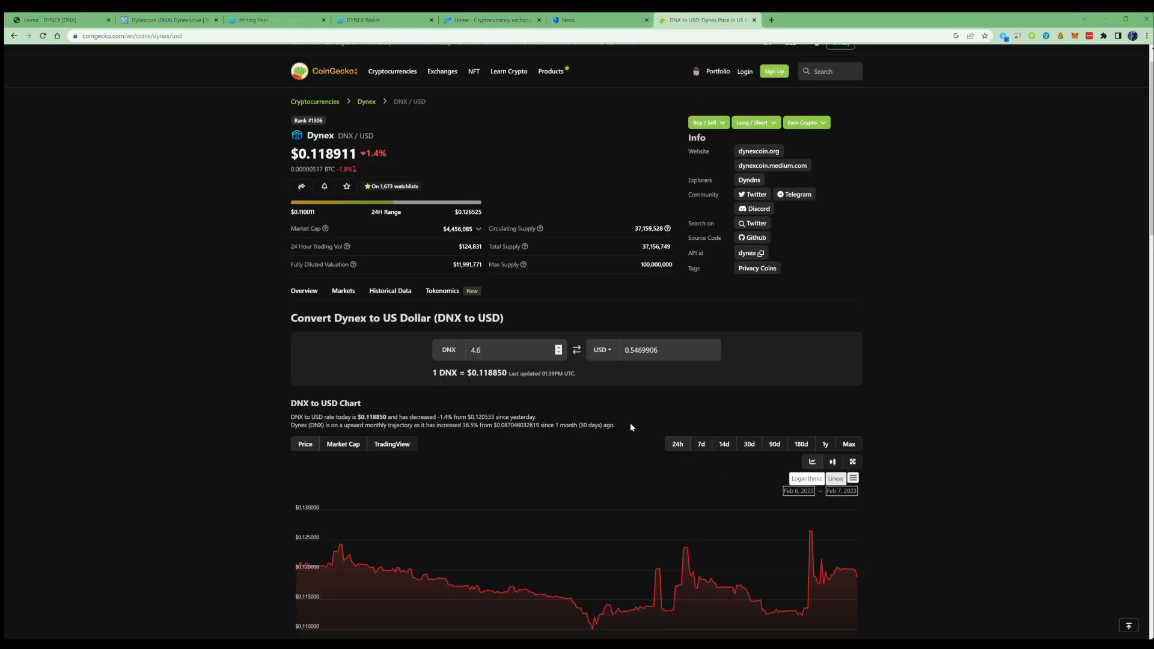
scroll(down, 3)
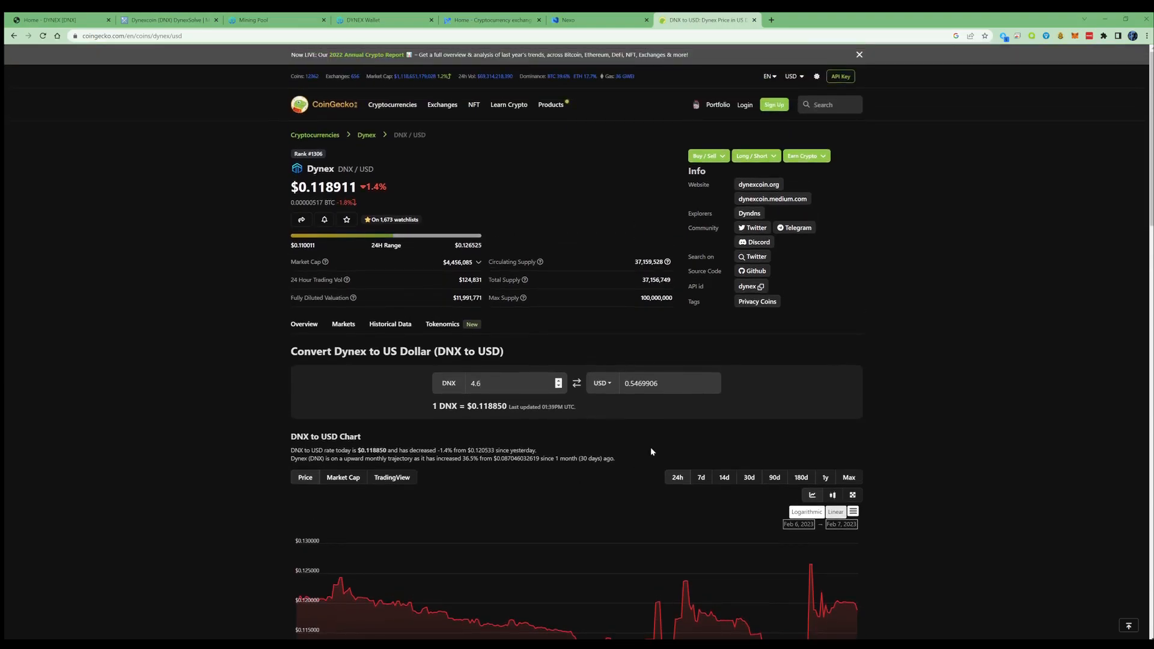
mouse_move(628, 462)
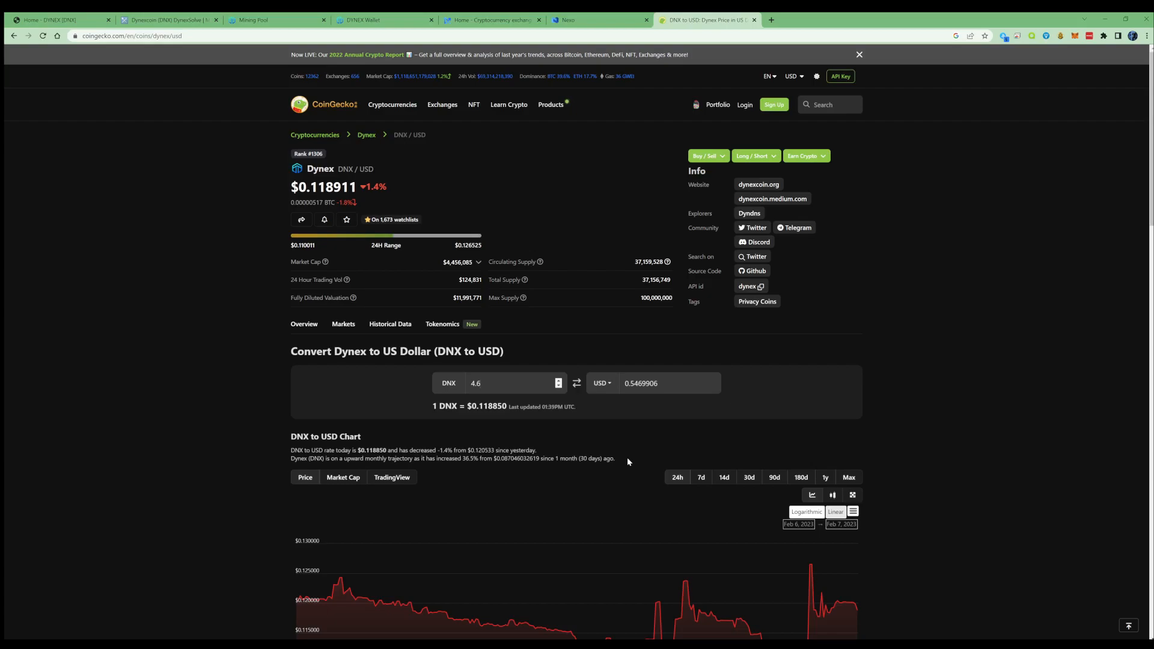
click(479, 382)
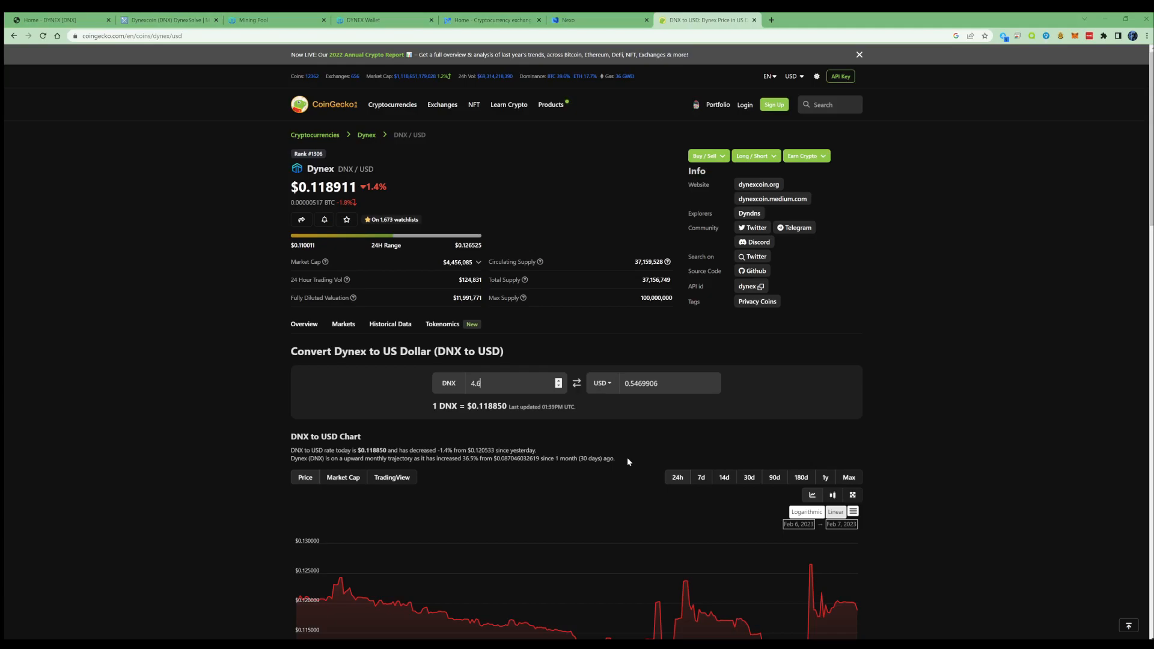
mouse_move(914, 592)
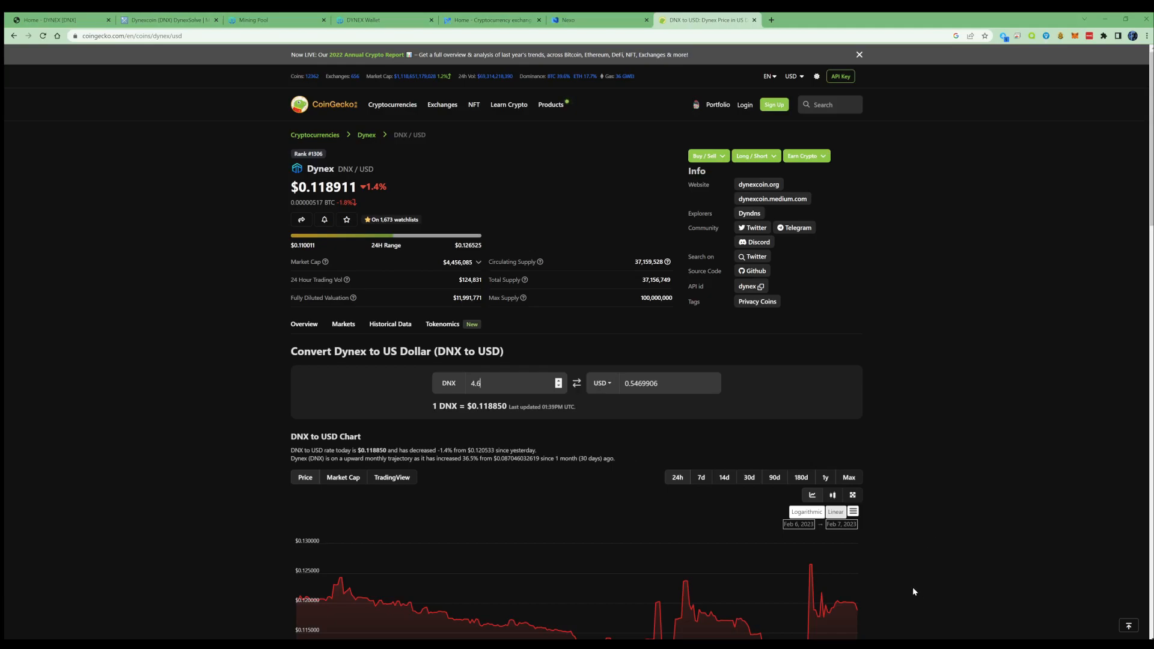
- Show the DNX to USD price chart over the last 90 days
scroll(down, 3)
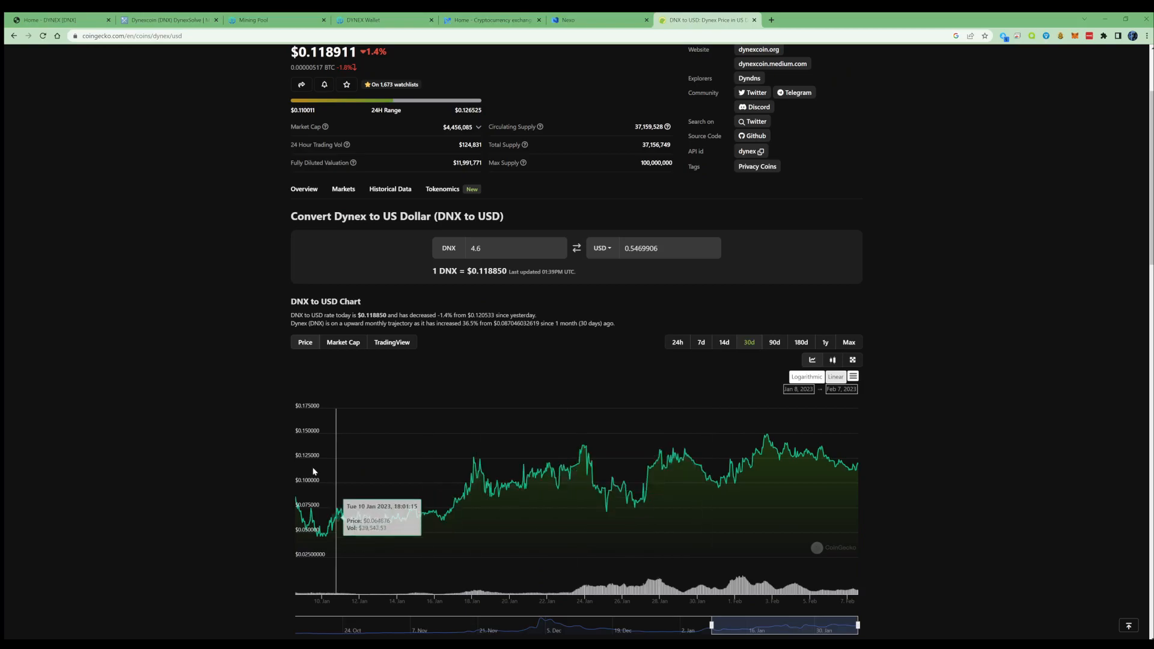
mouse_move(842, 455)
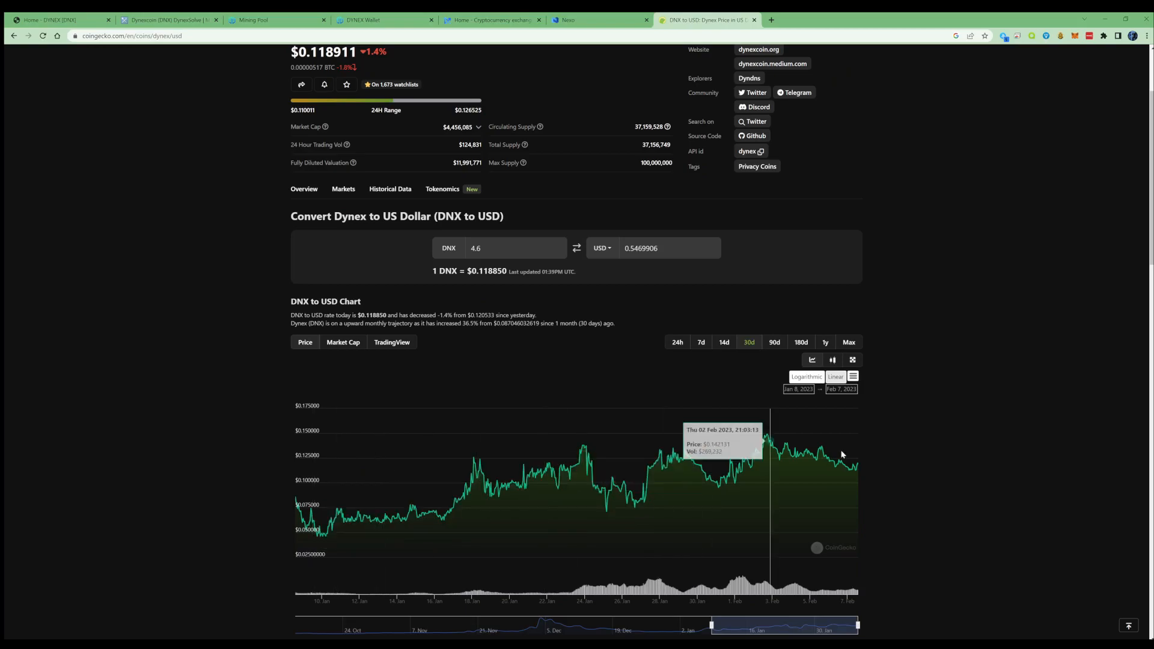
click(773, 343)
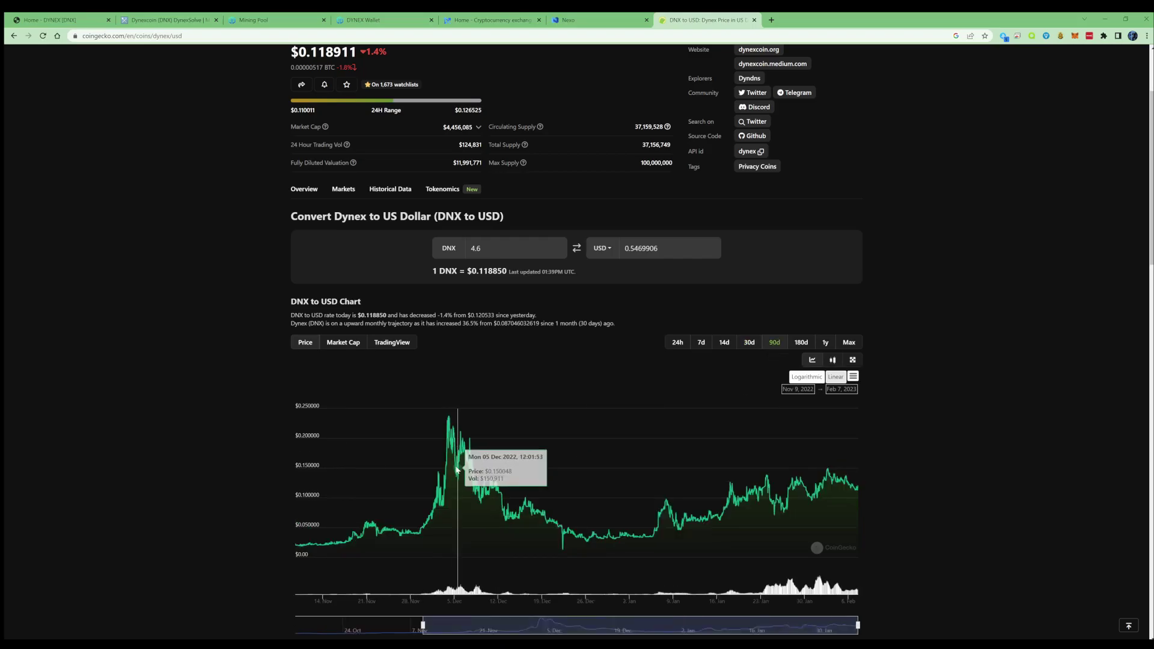
mouse_move(500, 494)
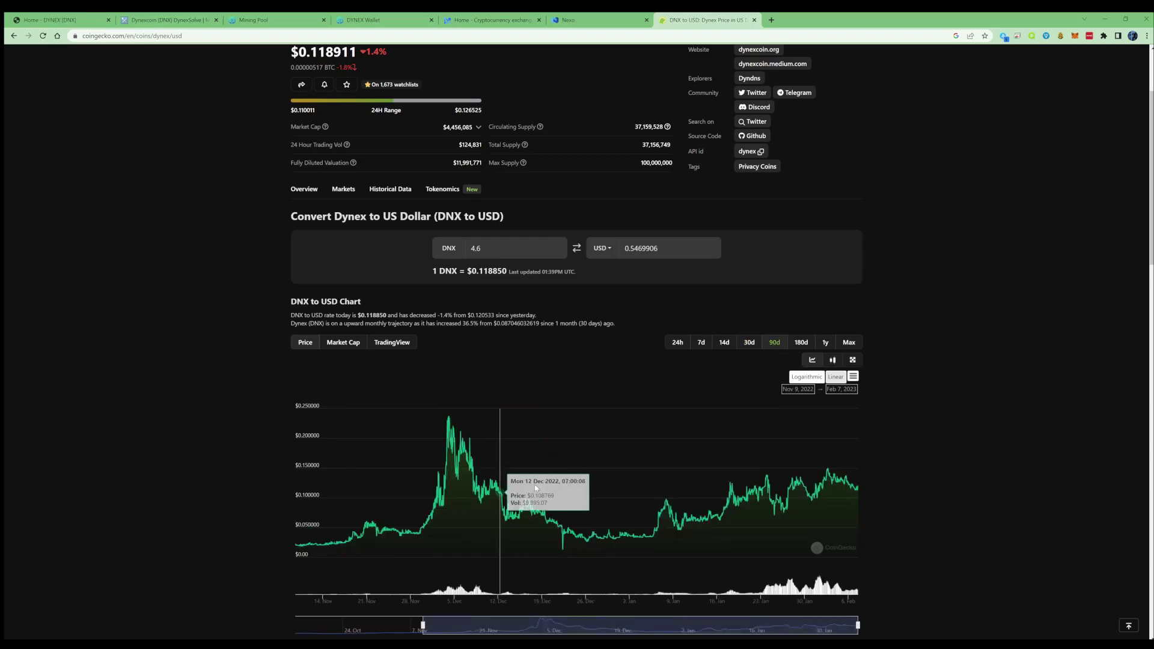
mouse_move(750, 493)
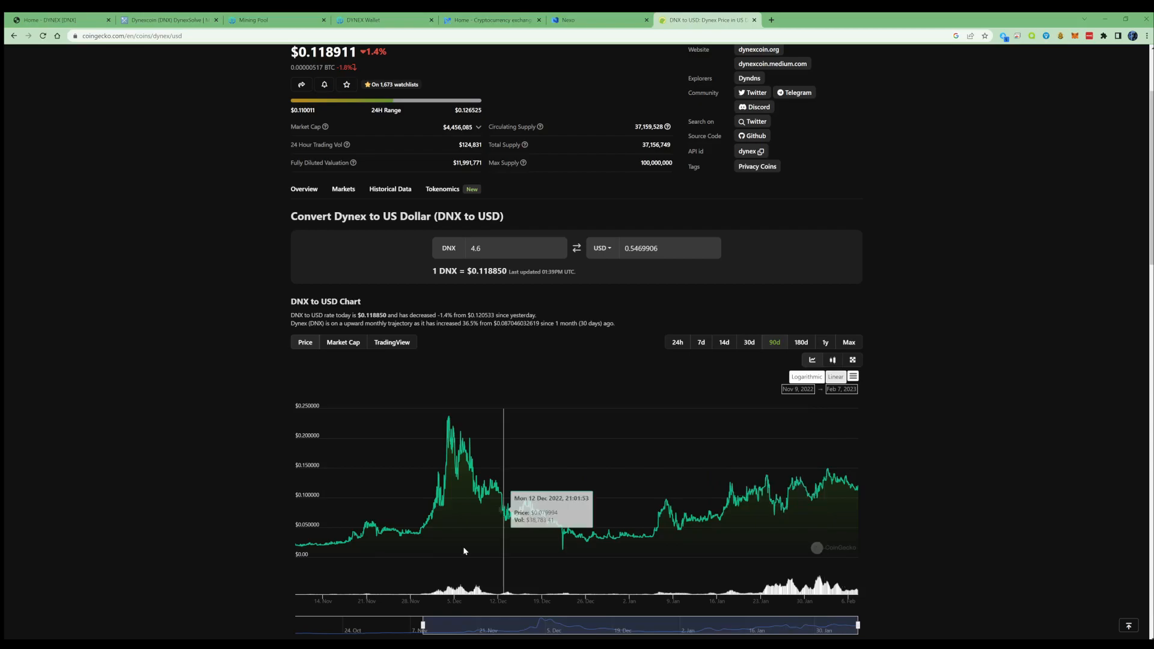
mouse_move(680, 554)
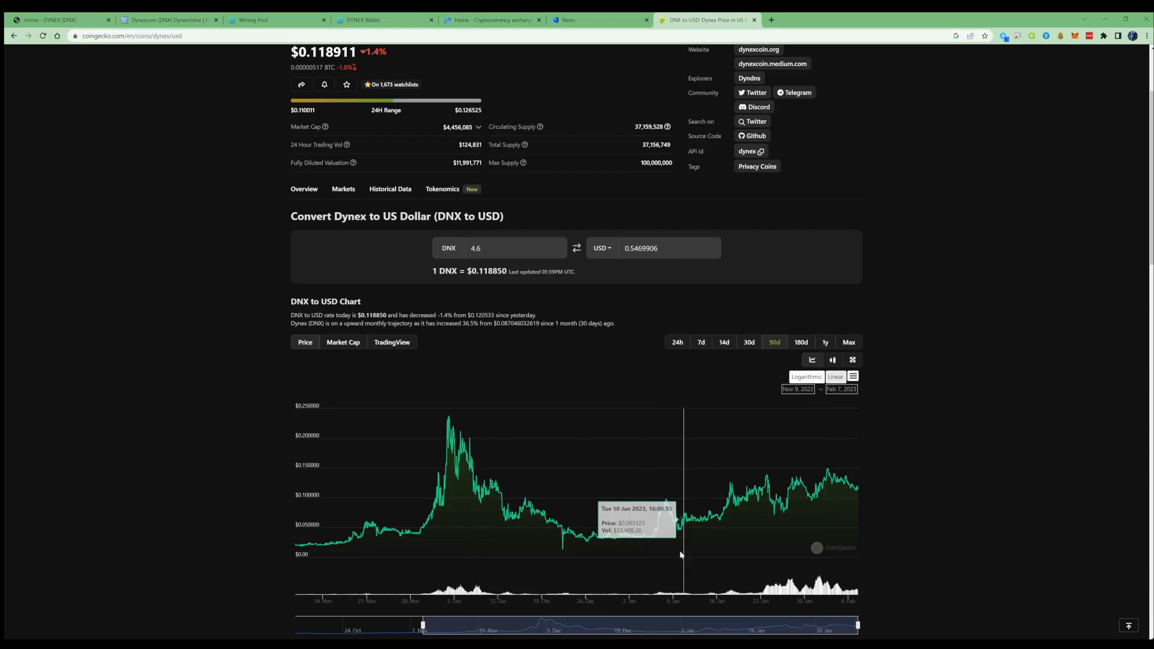
mouse_move(368, 544)
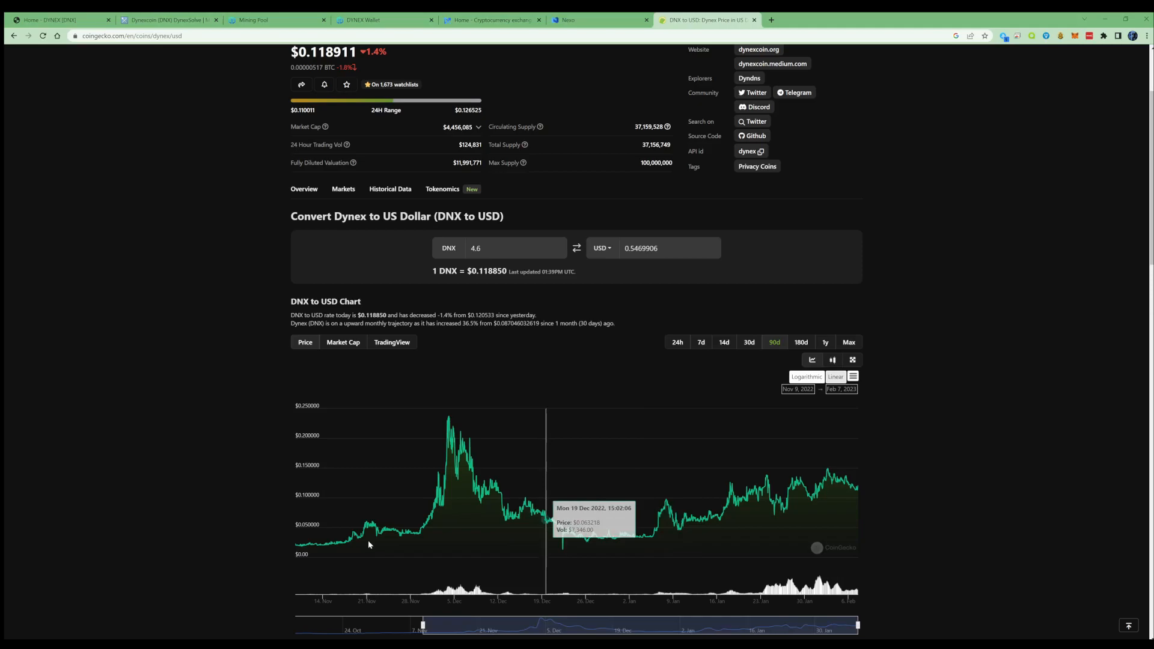
mouse_move(844, 533)
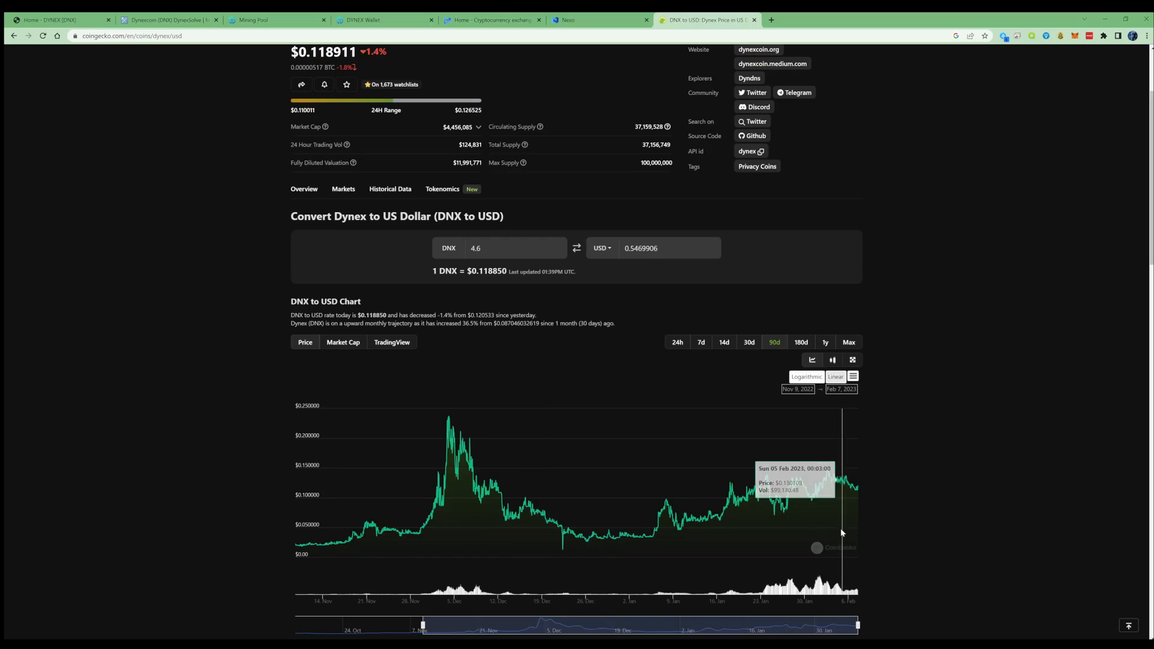
scroll(up, 3)
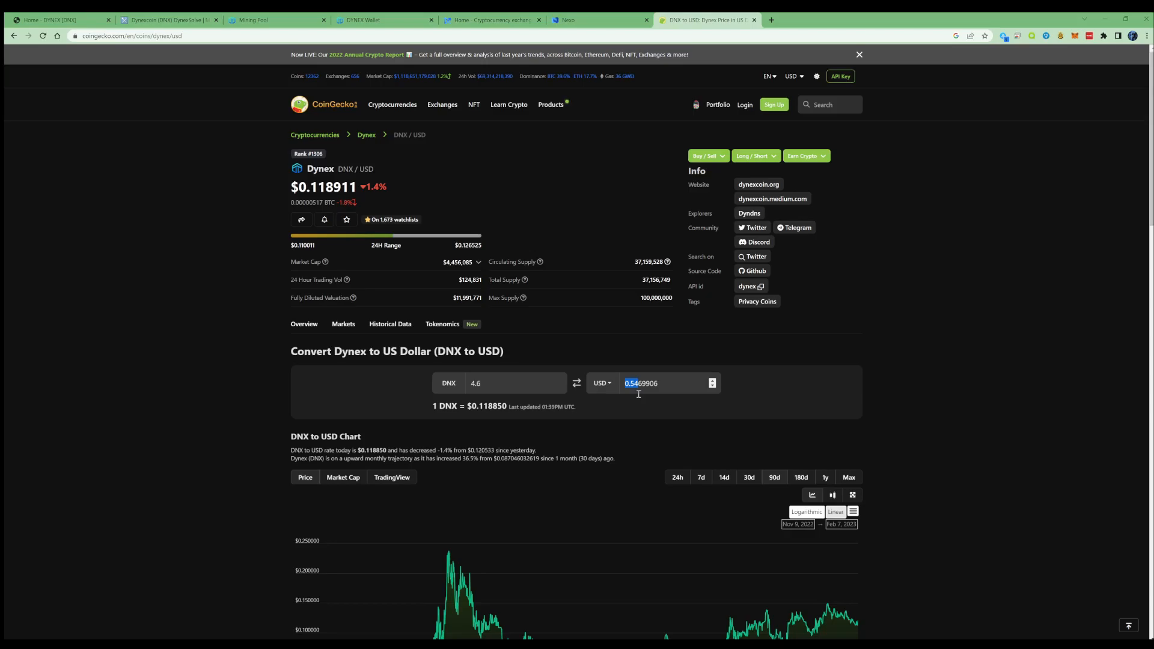
- Switch to the DYNEX web wallet to check its 3.996 DNX balance
click(382, 20)
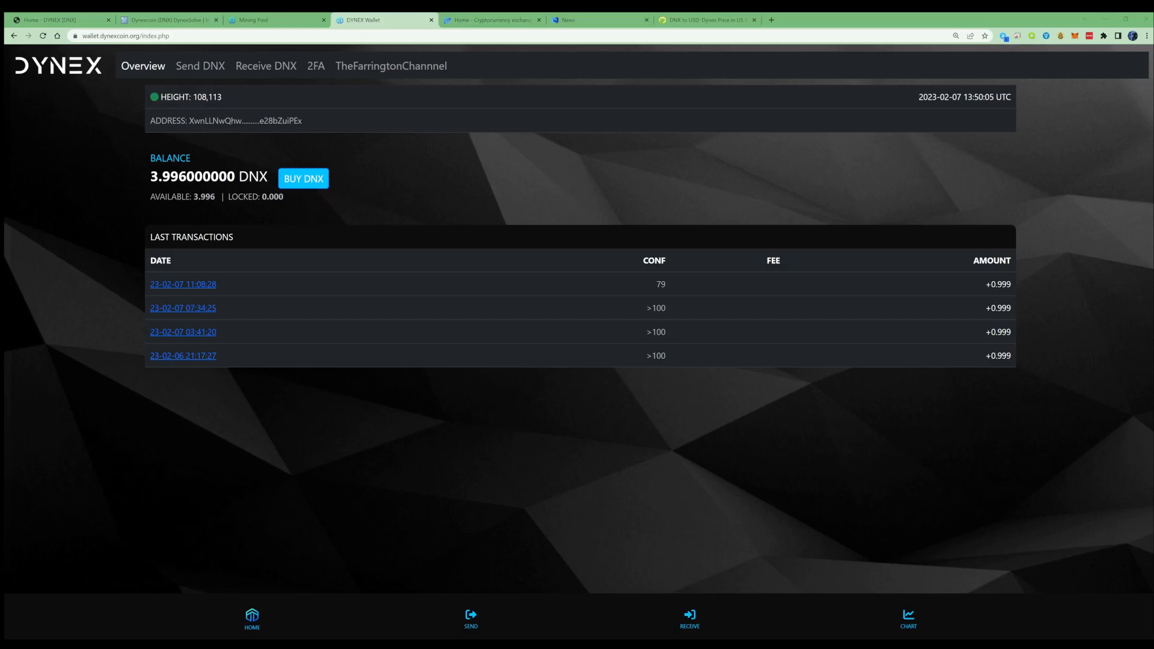